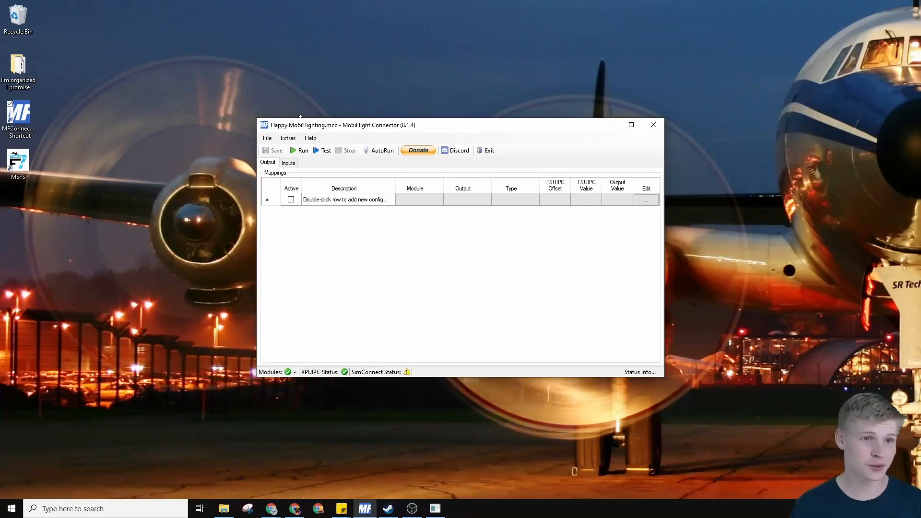
Step: Show the MobiFlight Modules list in Settings, with the 'Thomas the Tank' board
{"action": "left_click", "coordinate": [287, 138]}
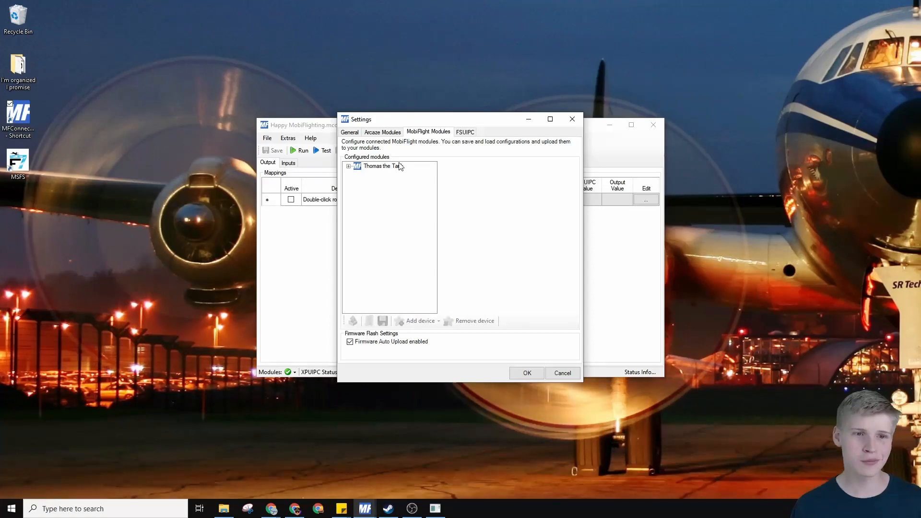
Step: Review Thomas the Tank's button devices and upload its configuration to the board
{"action": "left_click", "coordinate": [348, 165]}
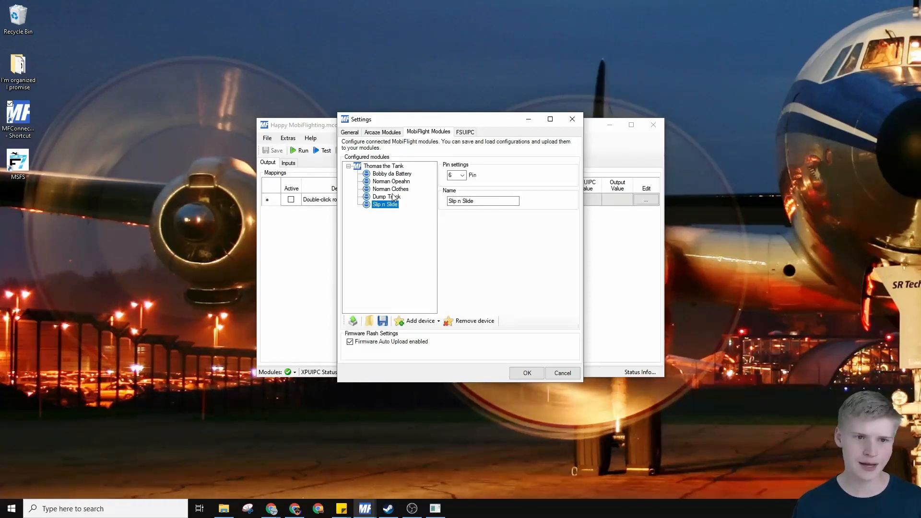
{"action": "left_click", "coordinate": [387, 197]}
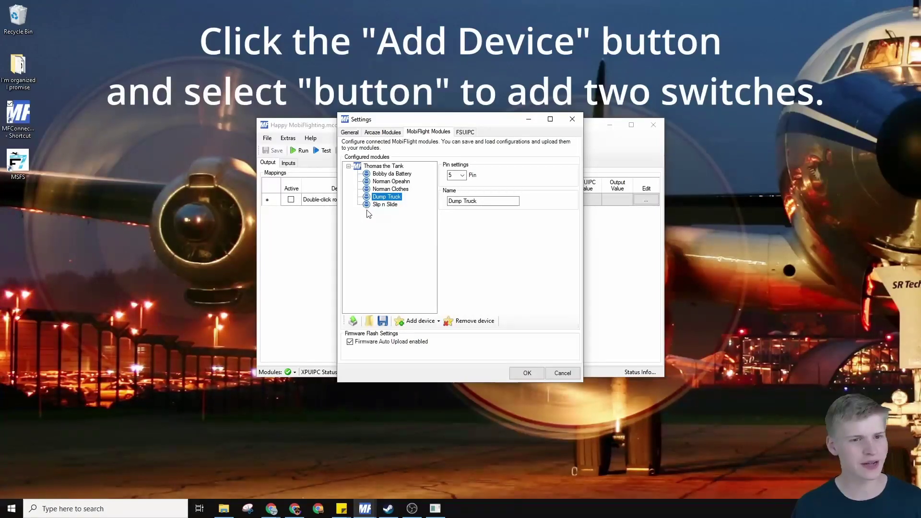
{"action": "left_click", "coordinate": [418, 321]}
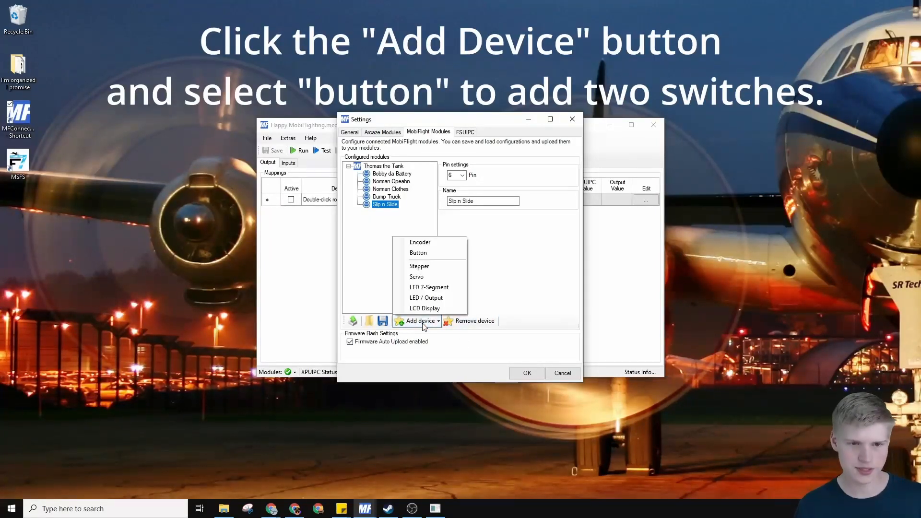
{"action": "mouse_move", "coordinate": [428, 288]}
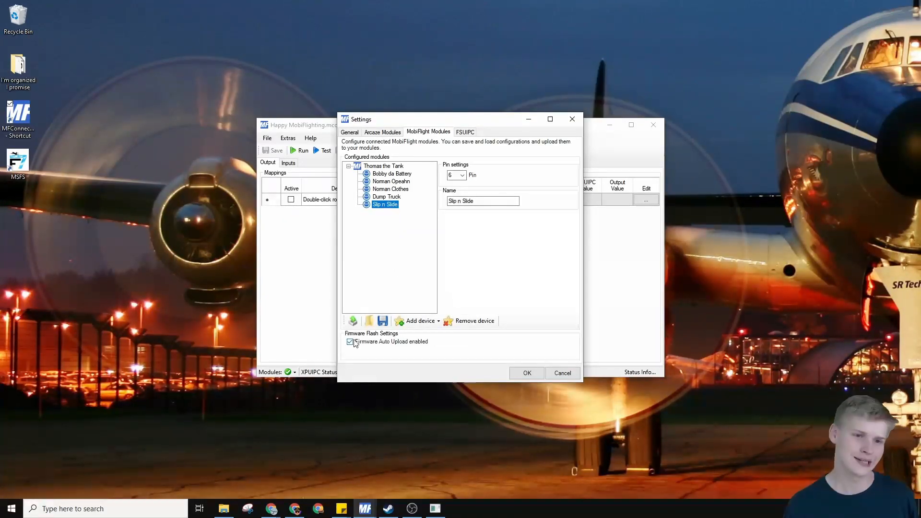
{"action": "left_click", "coordinate": [386, 196]}
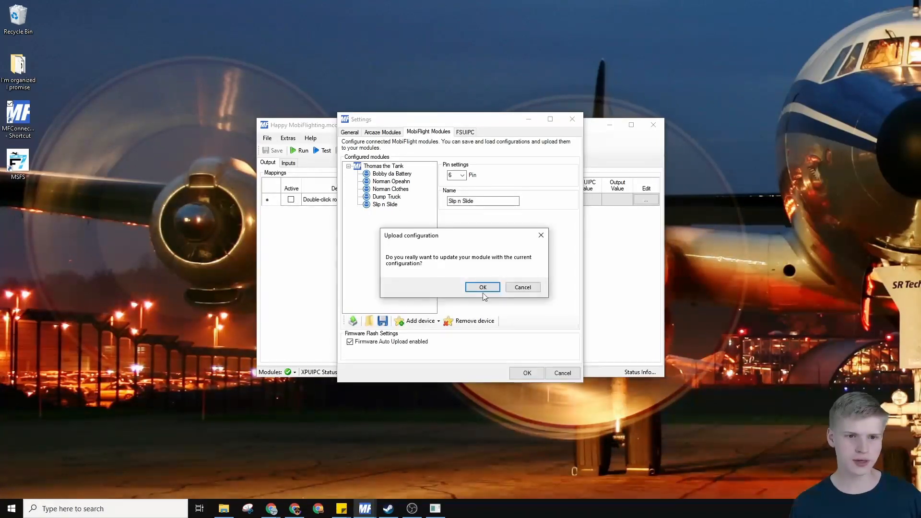
{"action": "left_click", "coordinate": [483, 288]}
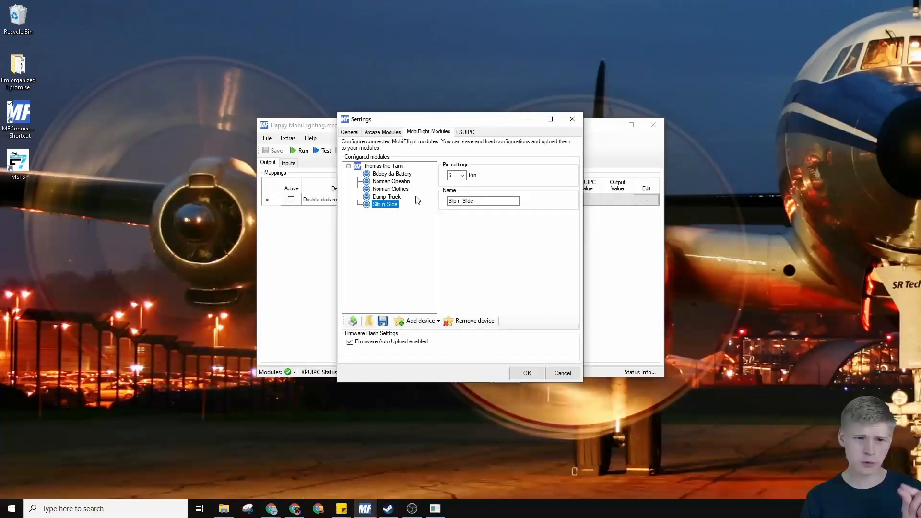
Step: Check the Bobby da Battery, Dump Truck and Slip n Slide settings, then upload again
{"action": "left_click", "coordinate": [391, 174]}
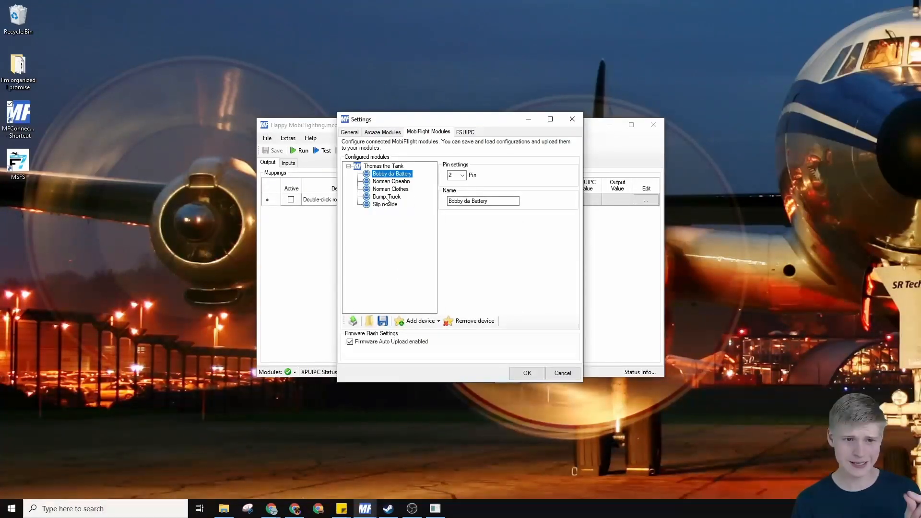
{"action": "left_click", "coordinate": [387, 196]}
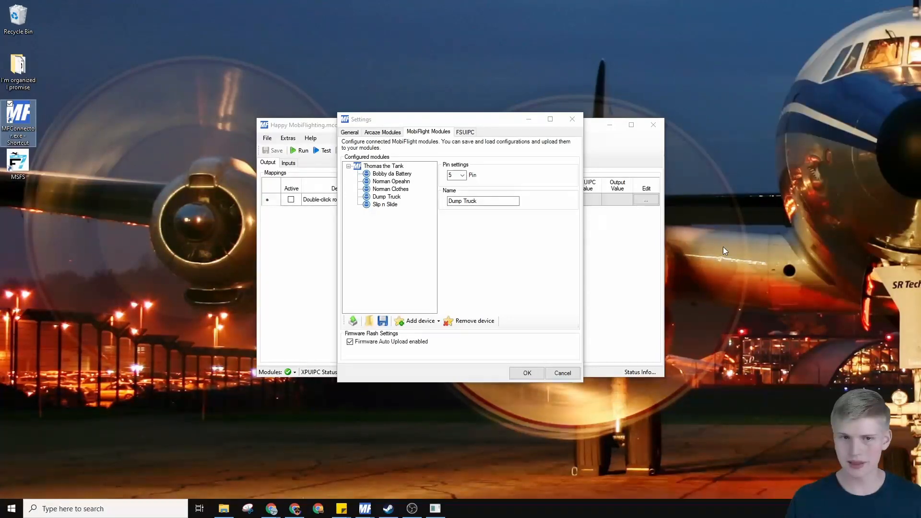
{"action": "left_click", "coordinate": [385, 197]}
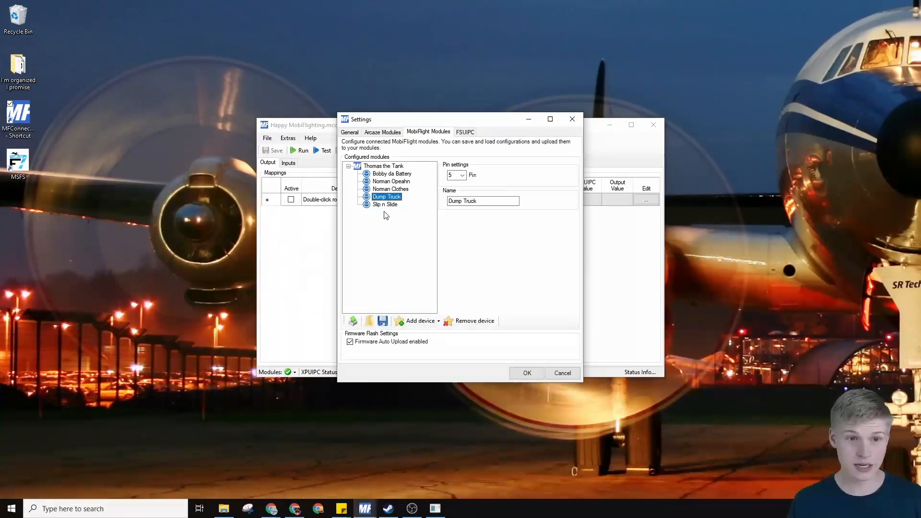
{"action": "left_click", "coordinate": [385, 204]}
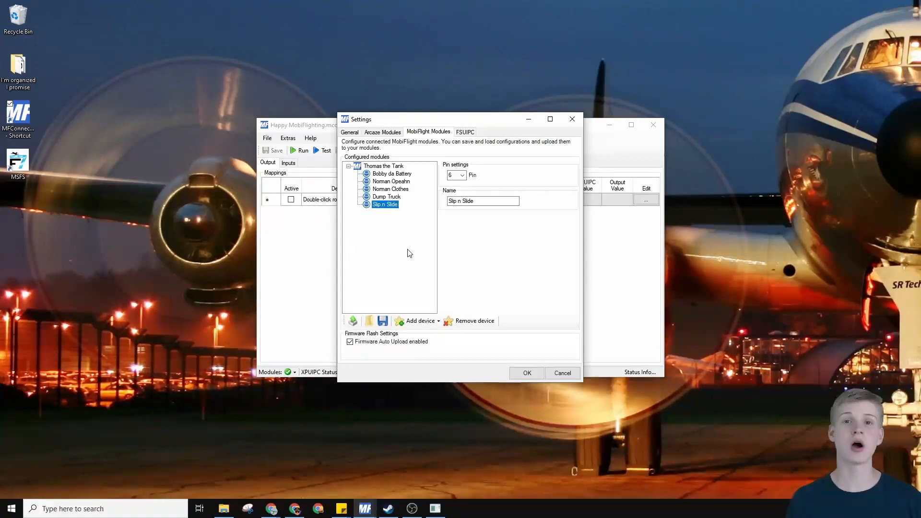
{"action": "mouse_move", "coordinate": [230, 167]}
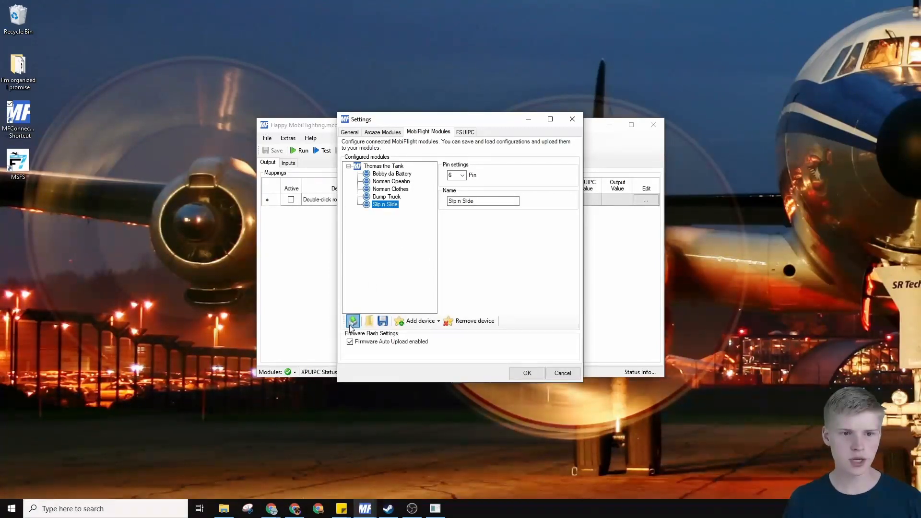
{"action": "left_click", "coordinate": [352, 320]}
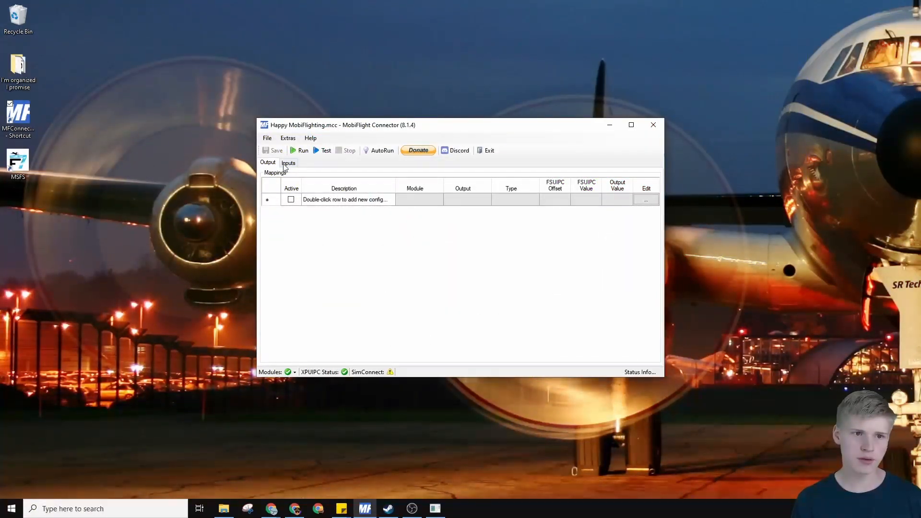
Step: Add input rows 'What a dump' and 'Slip and slide…' and open the first's settings
{"action": "left_click", "coordinate": [288, 162]}
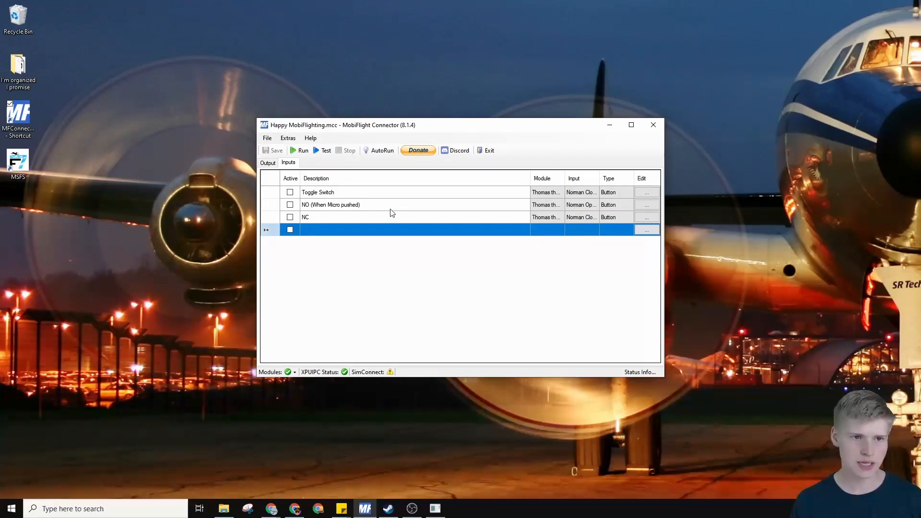
{"action": "left_click", "coordinate": [384, 230]}
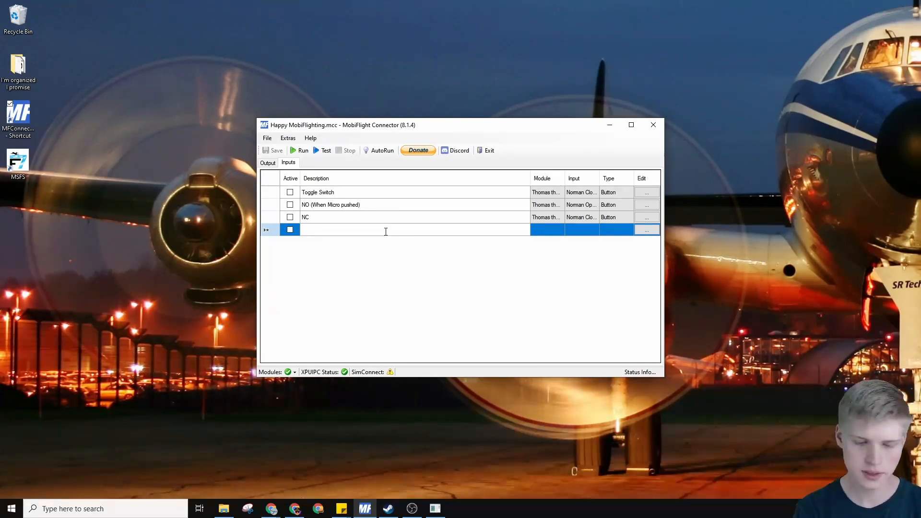
{"action": "type", "text": "What a dum"}
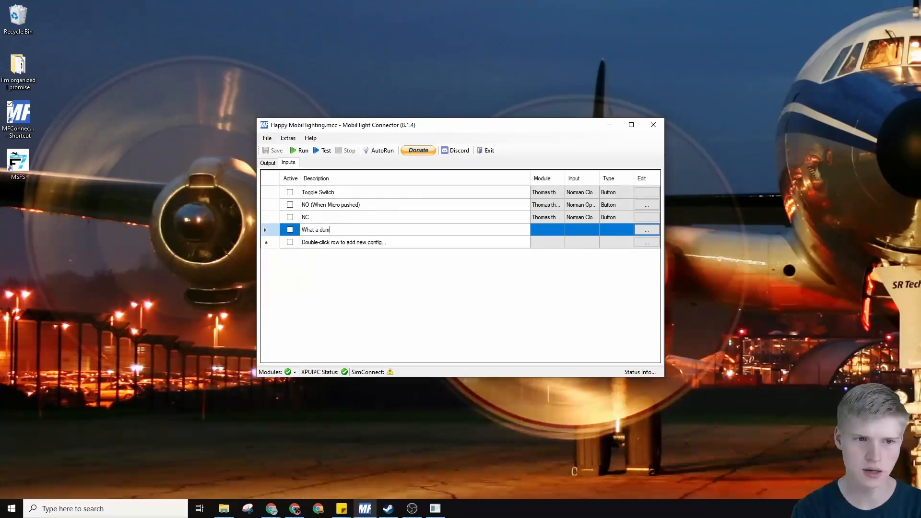
{"action": "key", "text": "Return"}
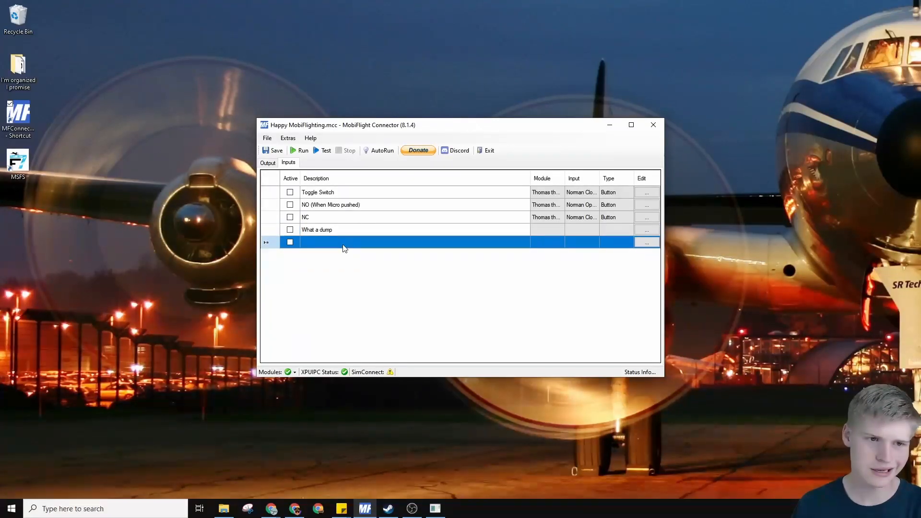
{"action": "type", "text": "Slip and slide and skid at my house until FAA fines happen."}
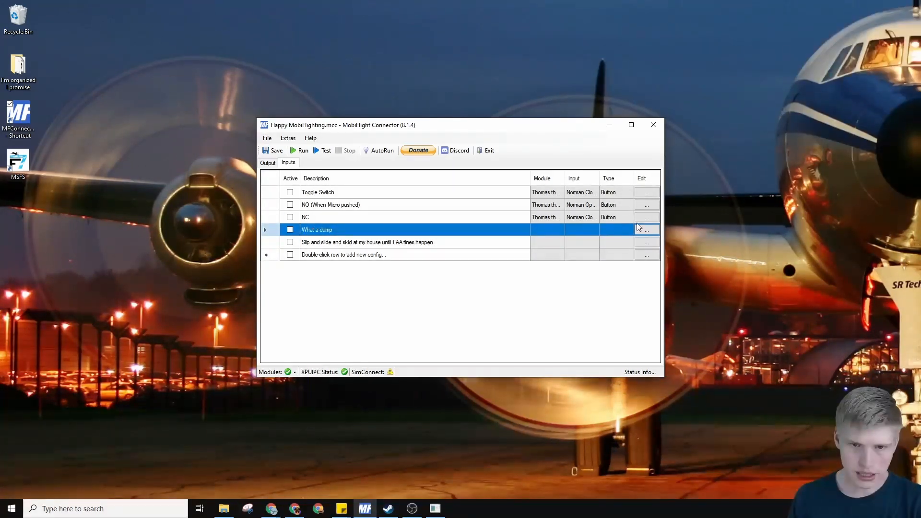
{"action": "left_click", "coordinate": [647, 230]}
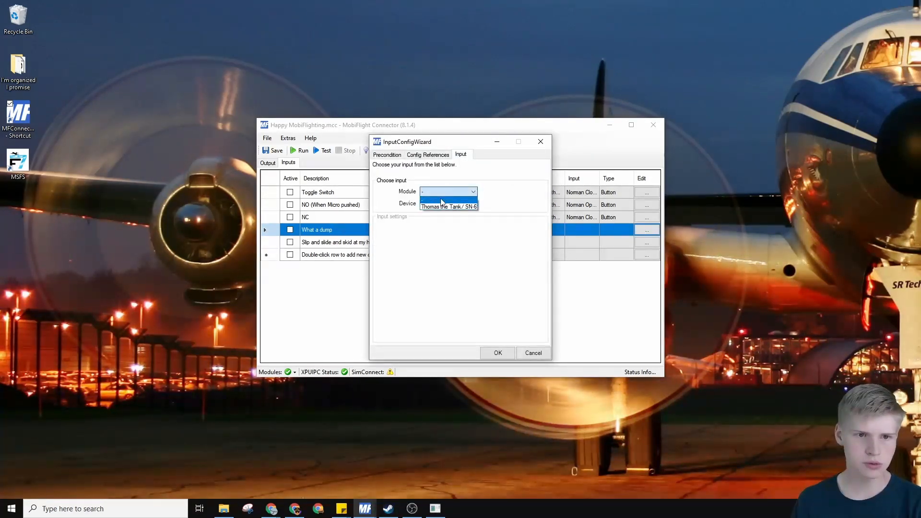
Step: Assign module Thomas the Tank and device Dump Truck to the What a dump input
{"action": "left_click", "coordinate": [448, 206]}
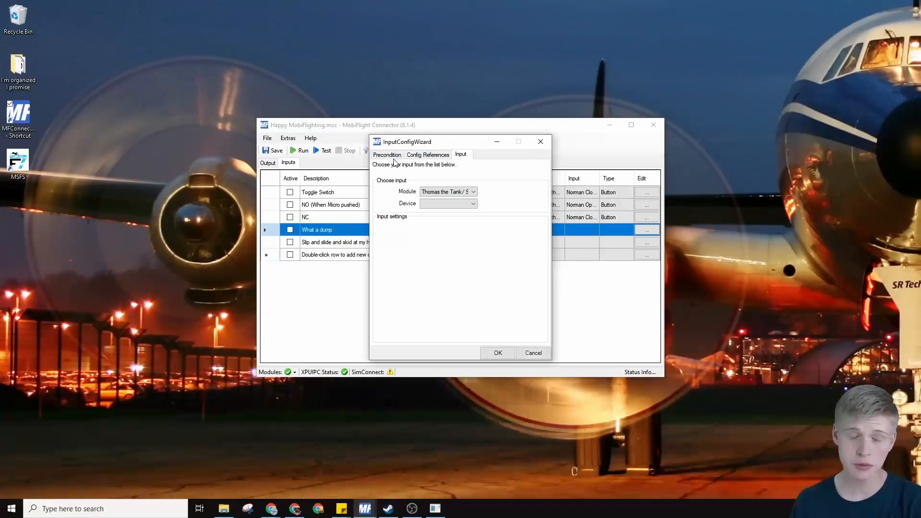
{"action": "left_click", "coordinate": [473, 203]}
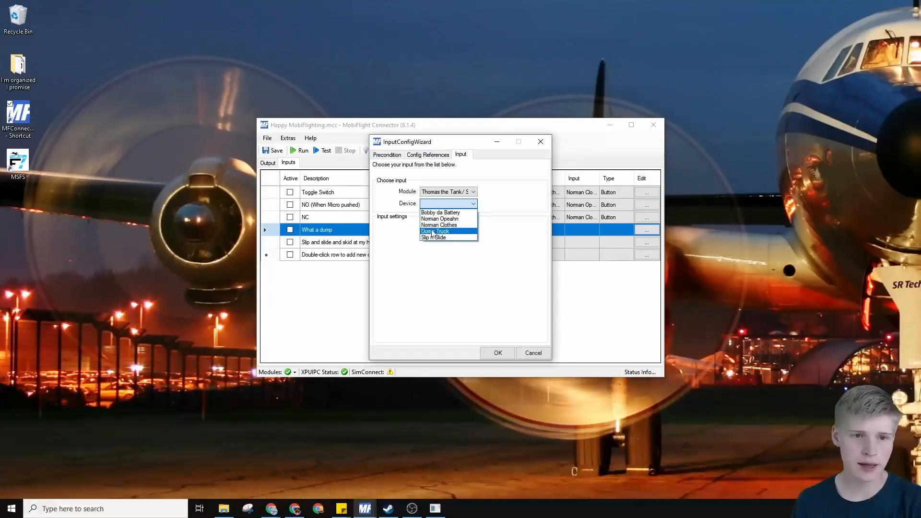
{"action": "left_click", "coordinate": [436, 231]}
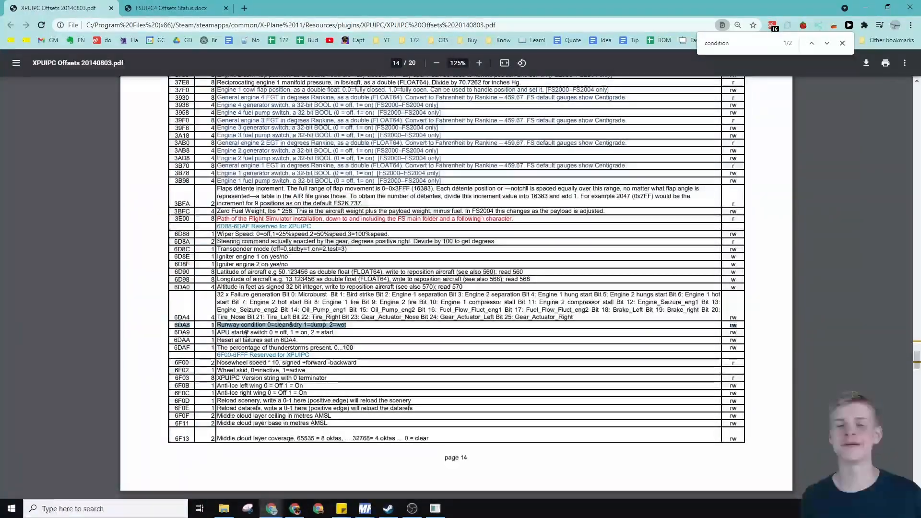
{"action": "mouse_move", "coordinate": [63, 414]}
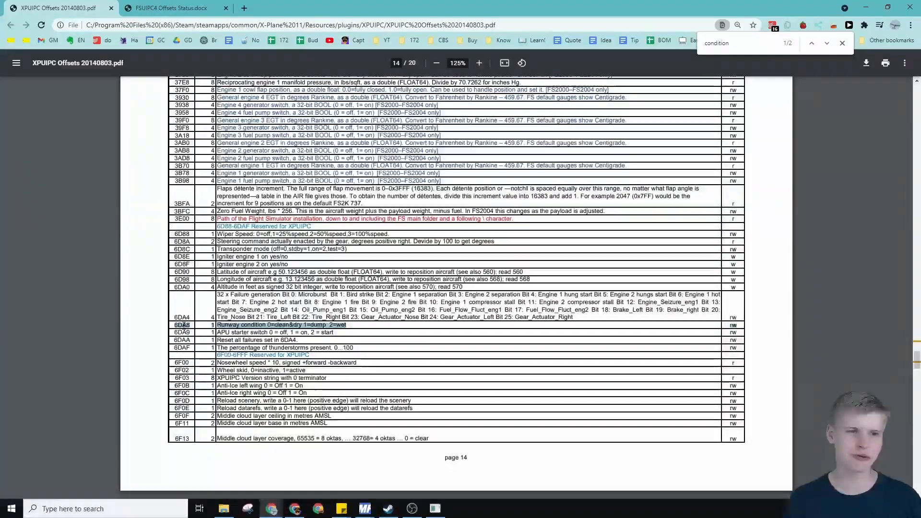
Step: Scroll the XPUIPC offsets PDF to the runway condition offset 6DA8
{"action": "scroll", "scroll_direction": "down", "scroll_amount": 3}
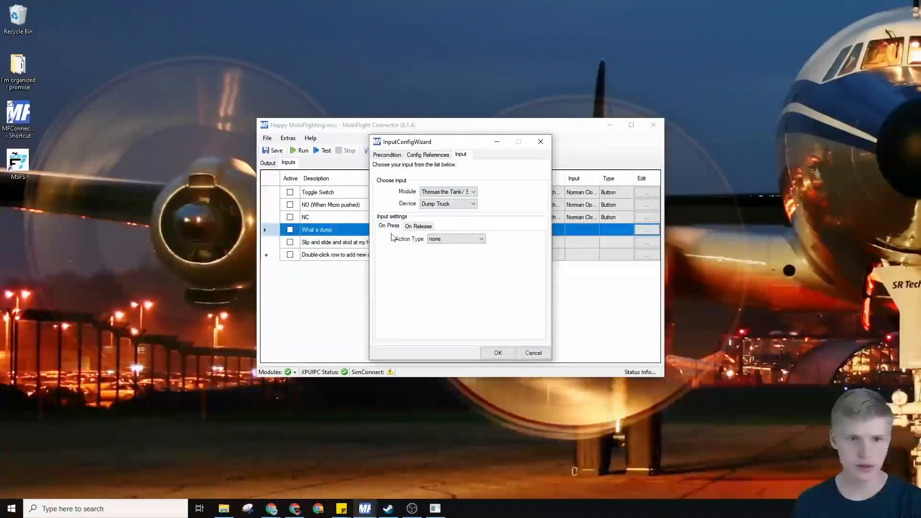
Step: Set the press action to FSUIPC Offset 0x6DA8, type Int, writing value 1
{"action": "left_click", "coordinate": [481, 238]}
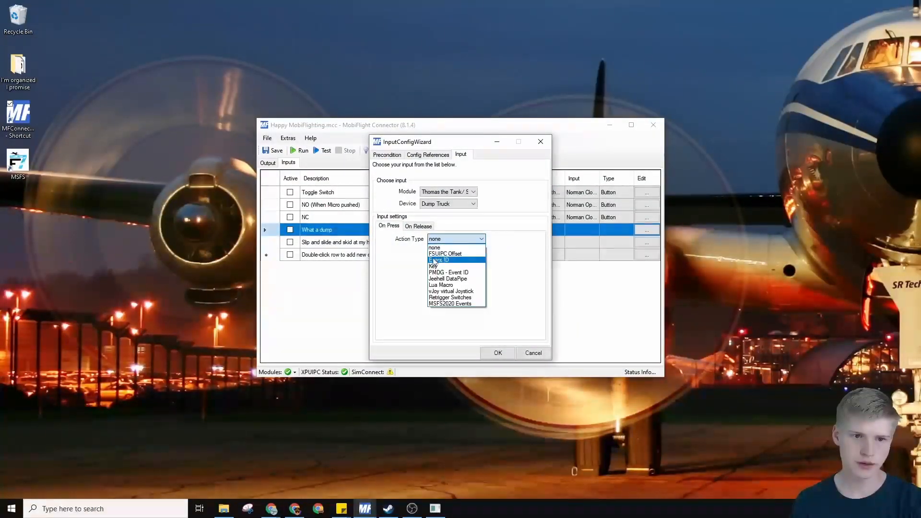
{"action": "left_click", "coordinate": [445, 253]}
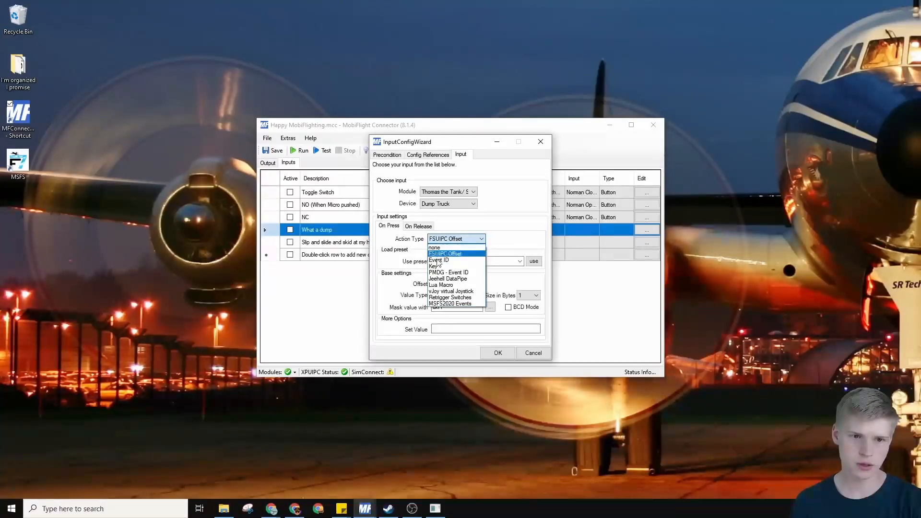
{"action": "left_click", "coordinate": [446, 254]}
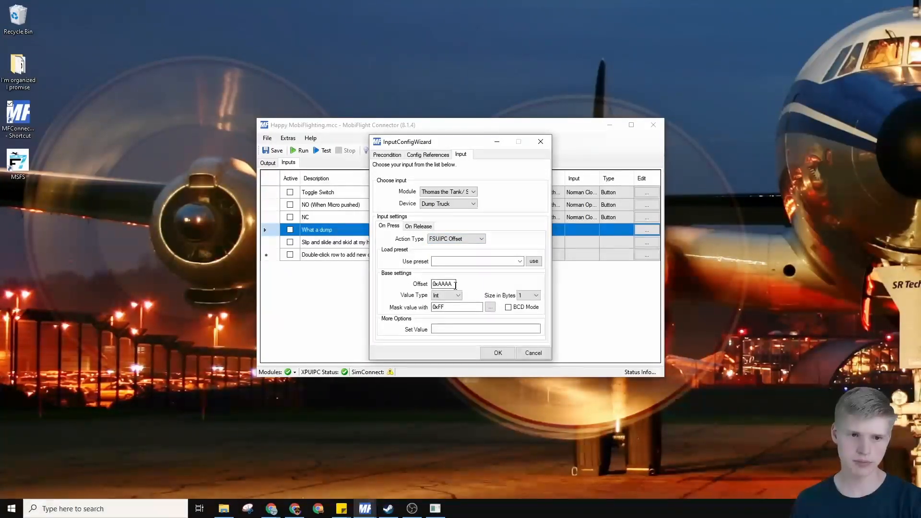
{"action": "type", "text": "0x6DA8"}
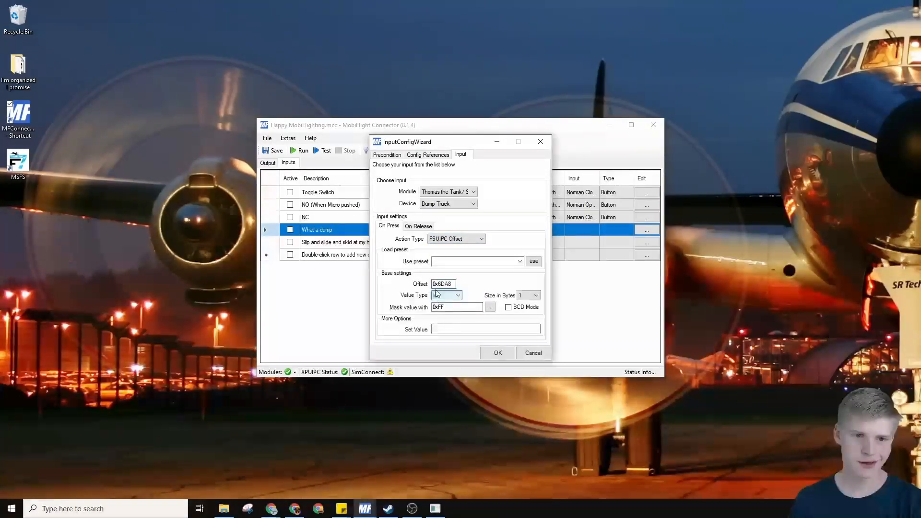
{"action": "left_click", "coordinate": [535, 295]}
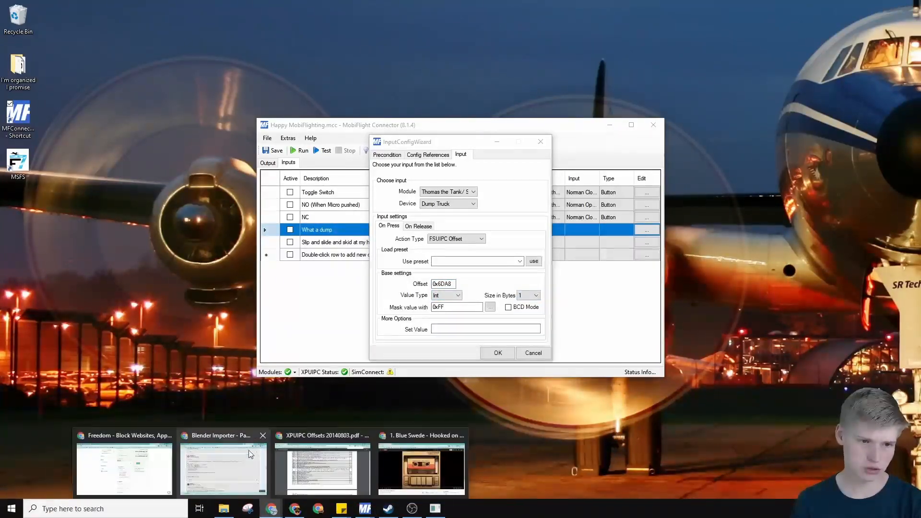
{"action": "left_click", "coordinate": [322, 467]}
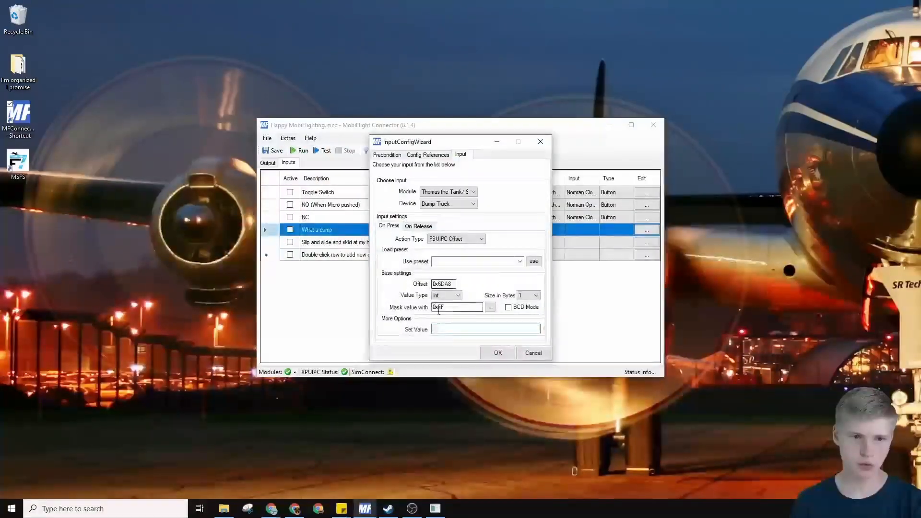
{"action": "type", "text": "1"}
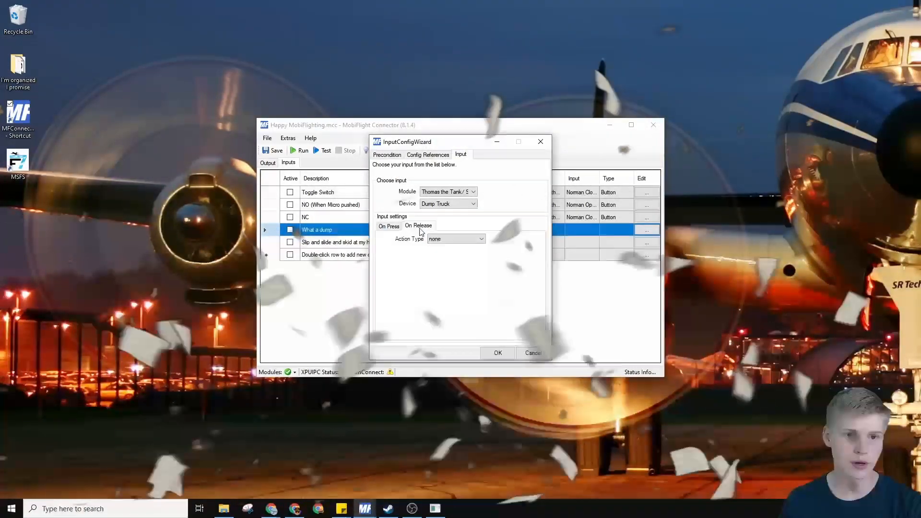
Step: Set the release action to FSUIPC Offset 0x6DA8, writing value 0
{"action": "left_click", "coordinate": [481, 238]}
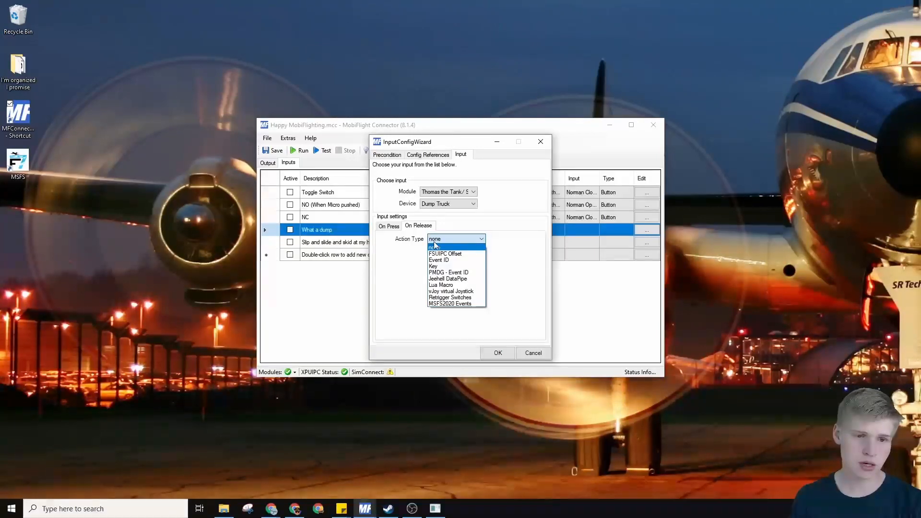
{"action": "left_click", "coordinate": [445, 253]}
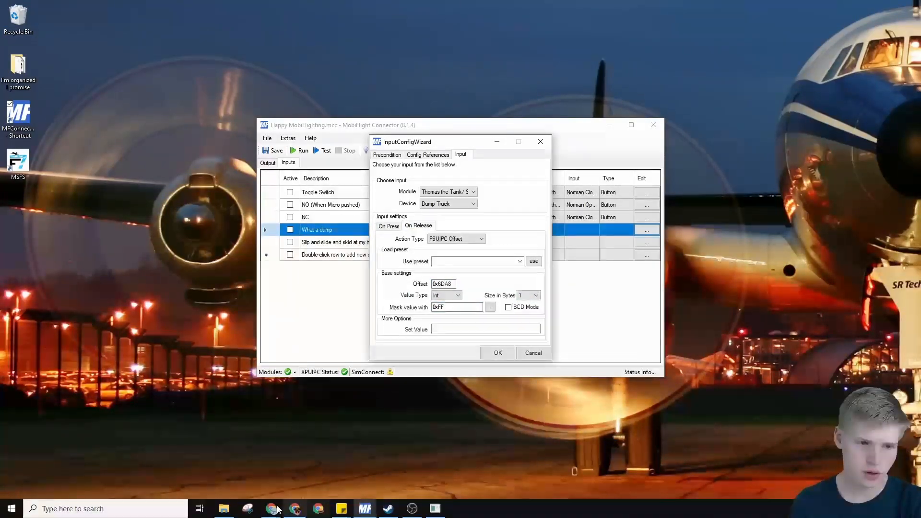
{"action": "left_click", "coordinate": [272, 508]}
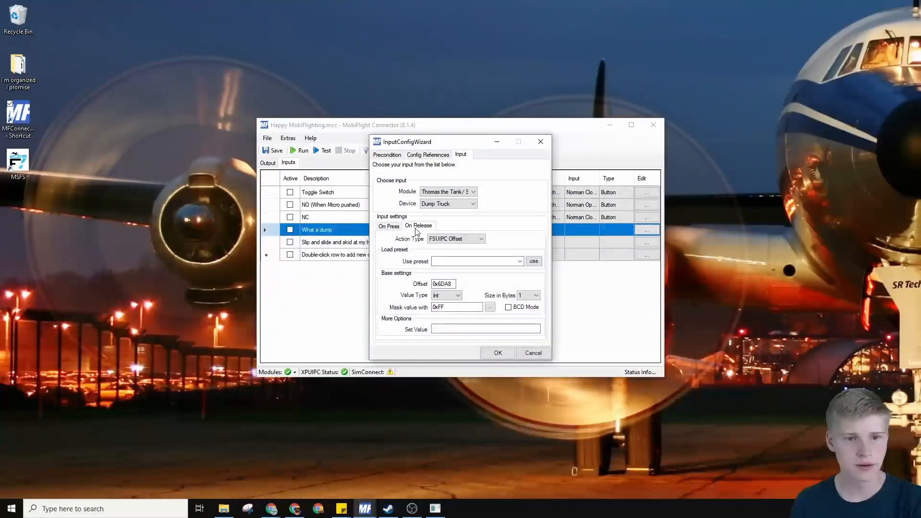
{"action": "left_click", "coordinate": [485, 329]}
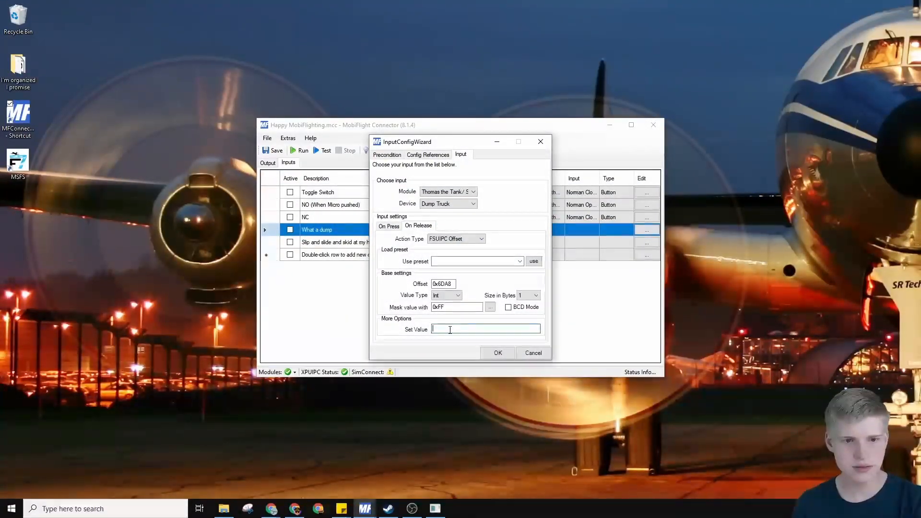
{"action": "type", "text": "0"}
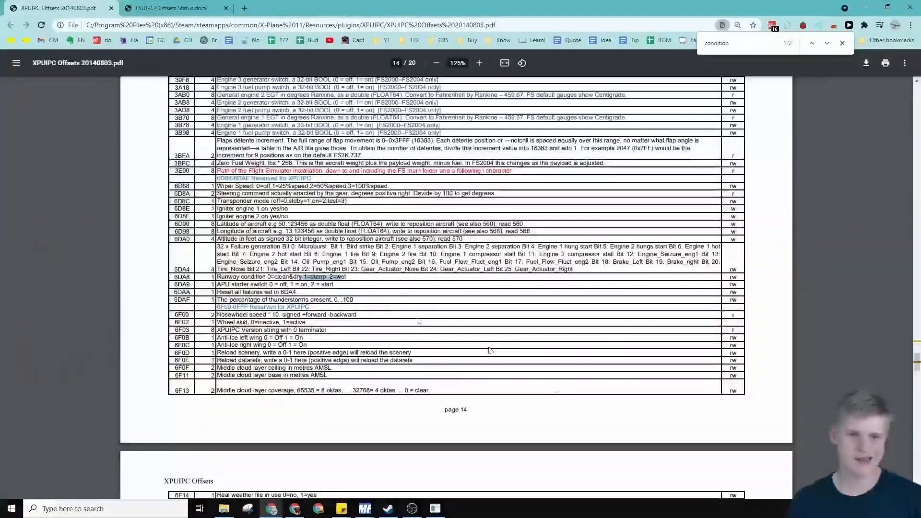
Step: Scroll the offsets PDF to check the 6DA8 Runway condition row
{"action": "scroll", "scroll_direction": "down", "scroll_amount": 3}
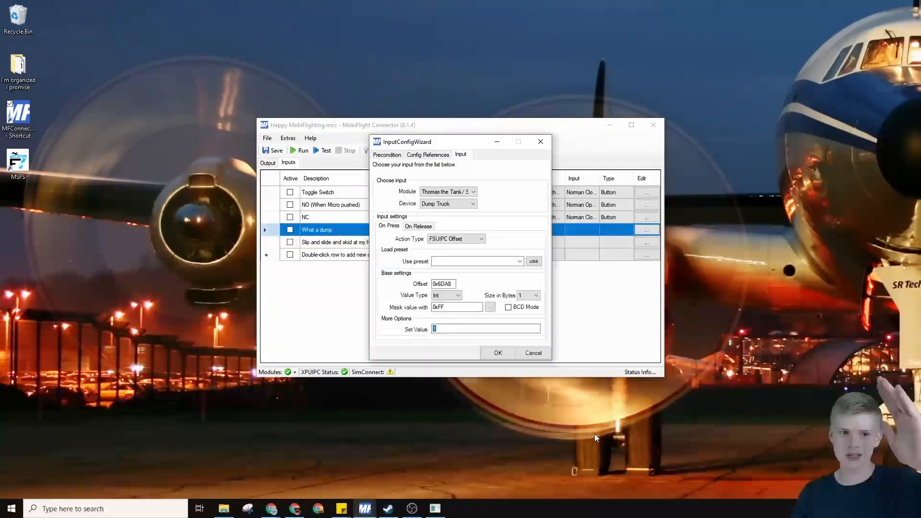
Step: Review What a dump's On Release settings writing 0 to offset 0x6DA8
{"action": "left_click", "coordinate": [417, 226]}
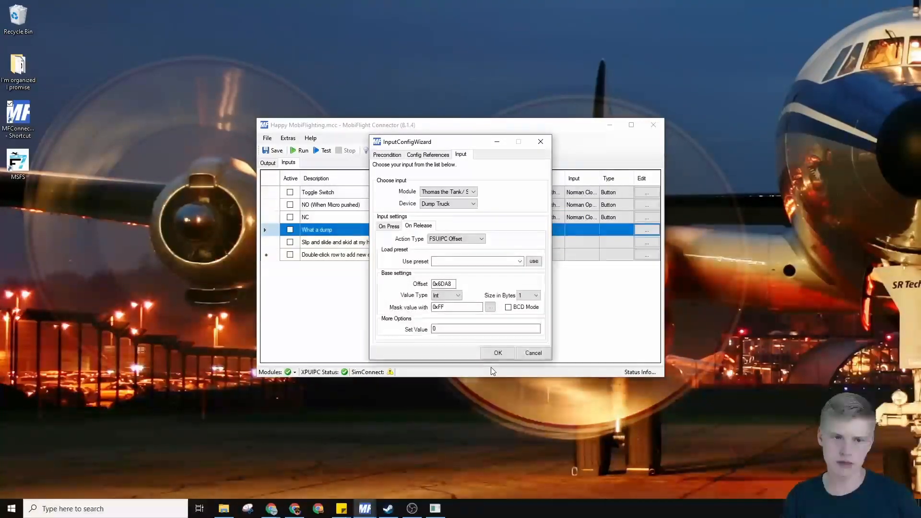
{"action": "left_click", "coordinate": [476, 261]}
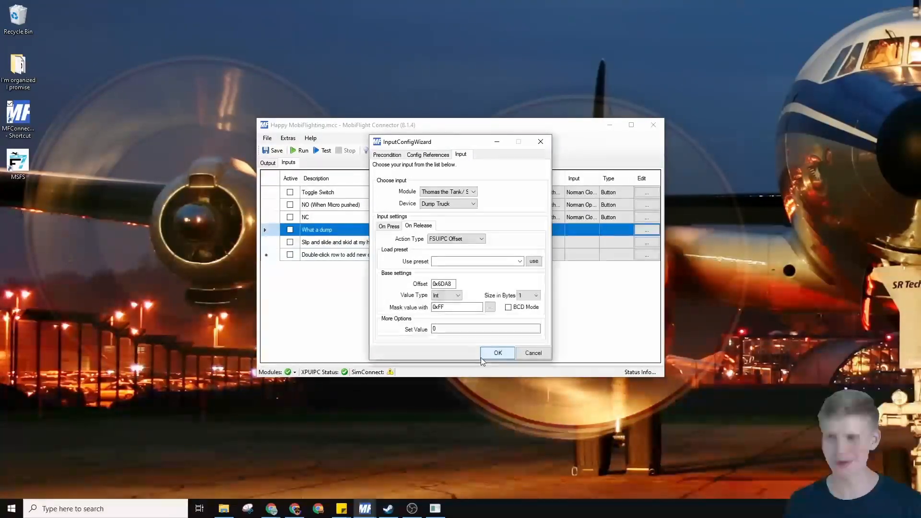
Step: Activate What a dump; give Slip and slide device Slip n Slide with FSUIPC Offset press action
{"action": "left_click", "coordinate": [498, 353]}
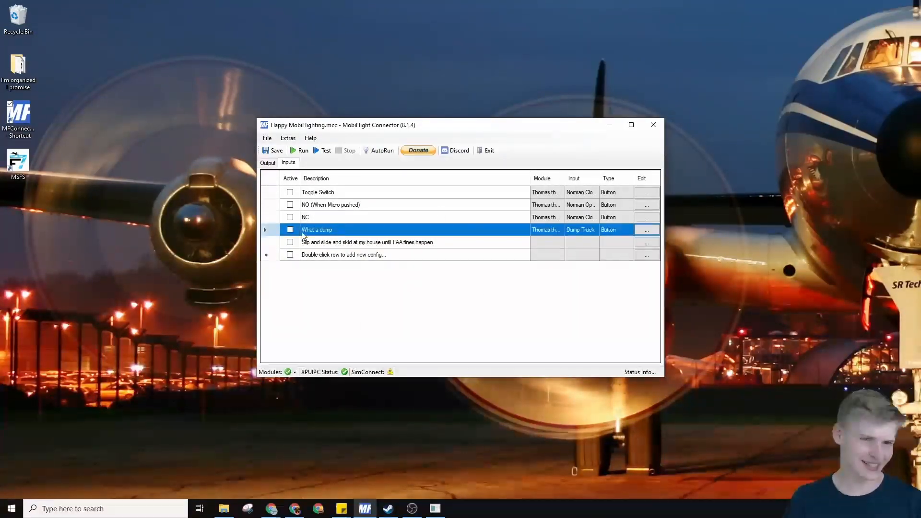
{"action": "left_click", "coordinate": [290, 230]}
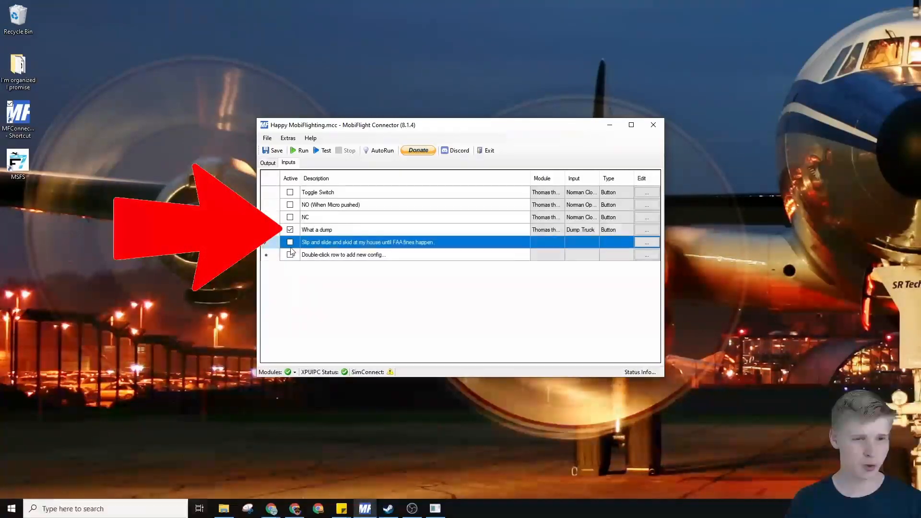
{"action": "left_click", "coordinate": [646, 241]}
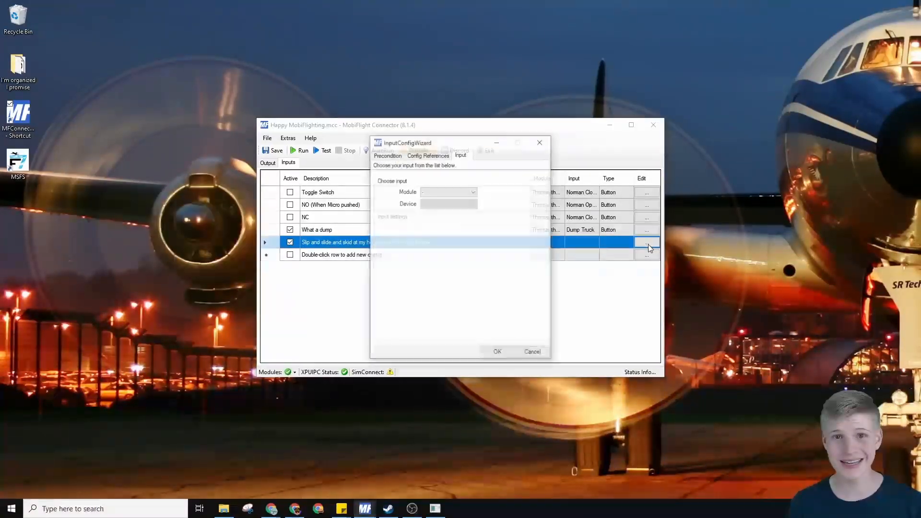
{"action": "left_click", "coordinate": [473, 192]}
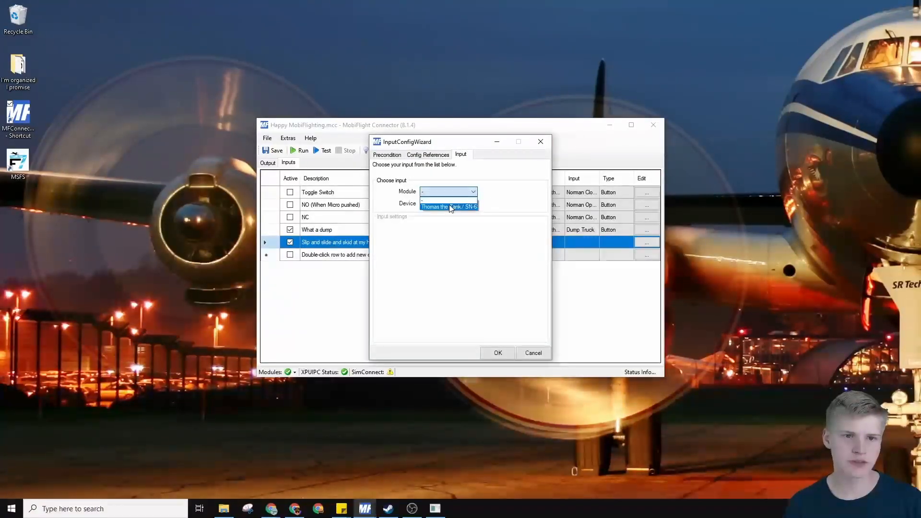
{"action": "left_click", "coordinate": [473, 203]}
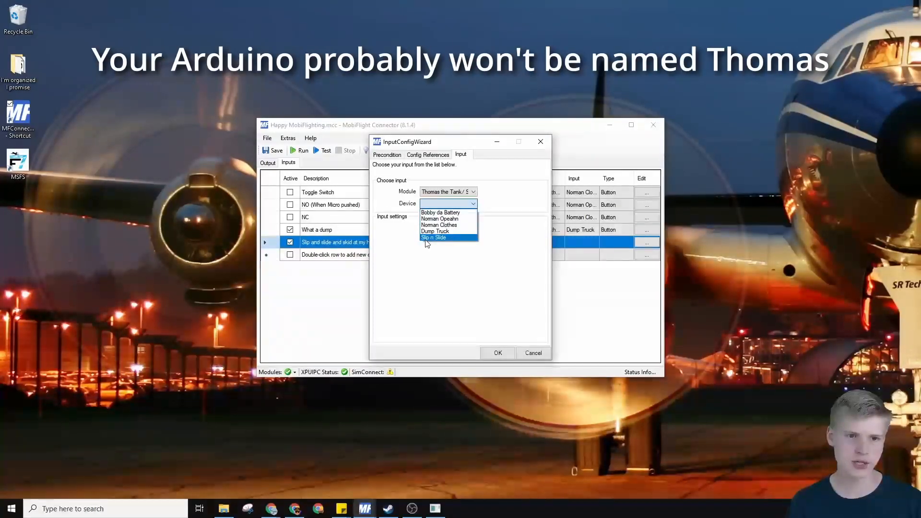
{"action": "left_click", "coordinate": [433, 238]}
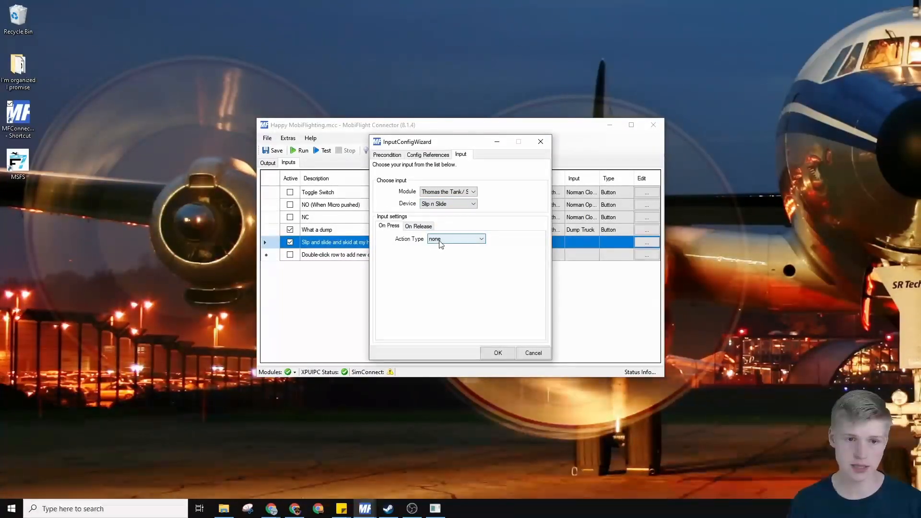
{"action": "left_click", "coordinate": [481, 239]}
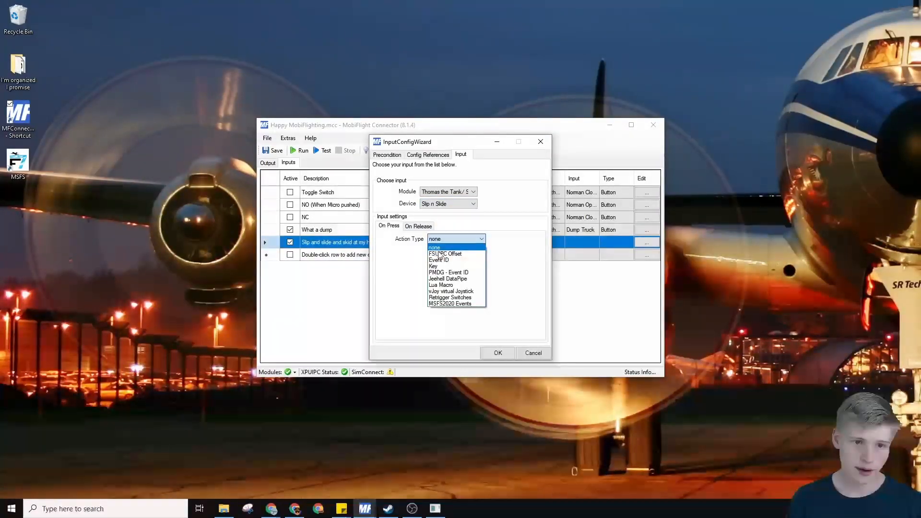
{"action": "left_click", "coordinate": [445, 253]}
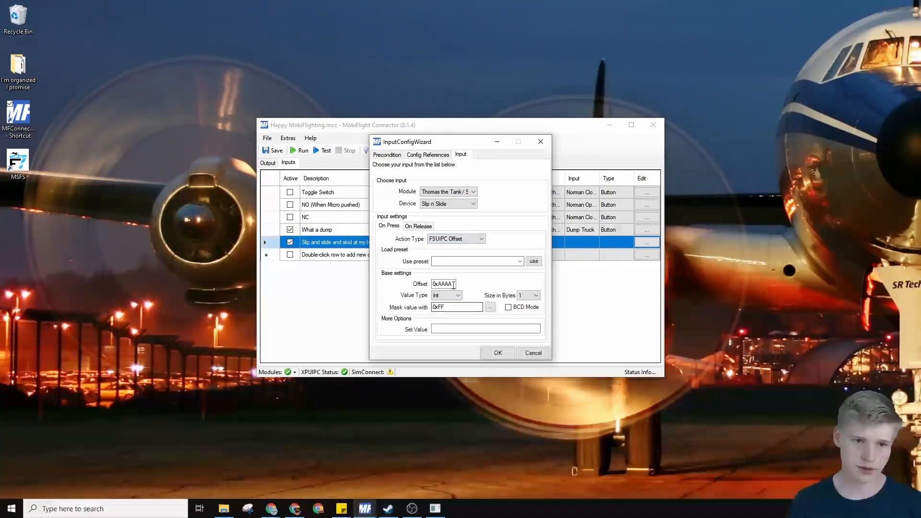
Step: Point the Slip n Slide press action at offset 0x6DA8, dismissing the empty-value warning
{"action": "type", "text": "0x6DA8"}
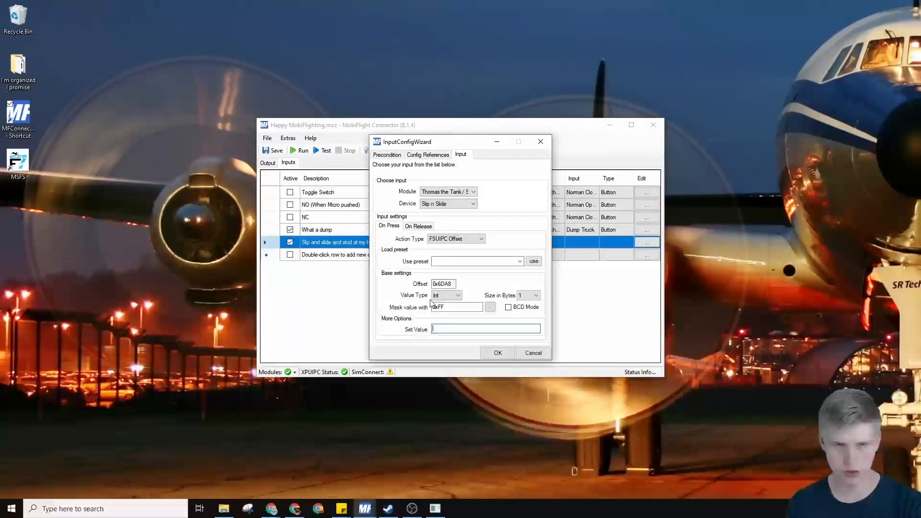
{"action": "left_click", "coordinate": [497, 353]}
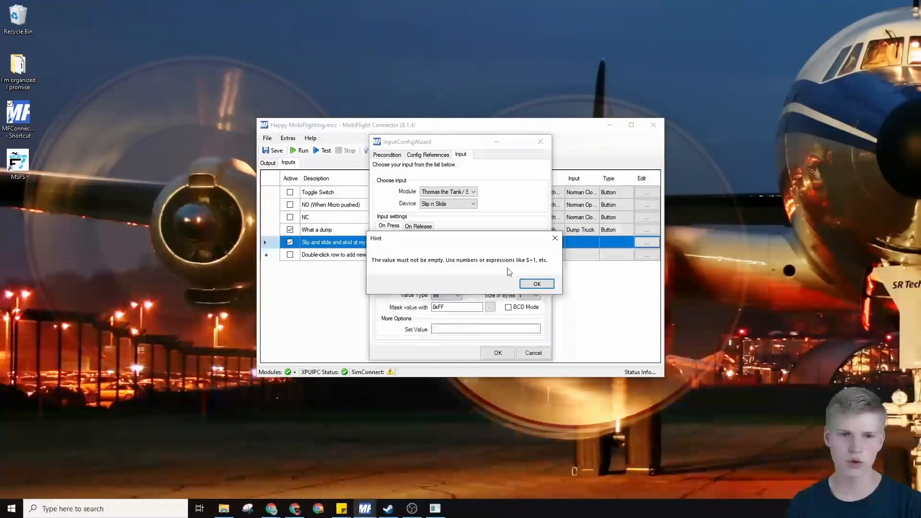
{"action": "left_click", "coordinate": [536, 284]}
{"action": "type", "text": "2"}
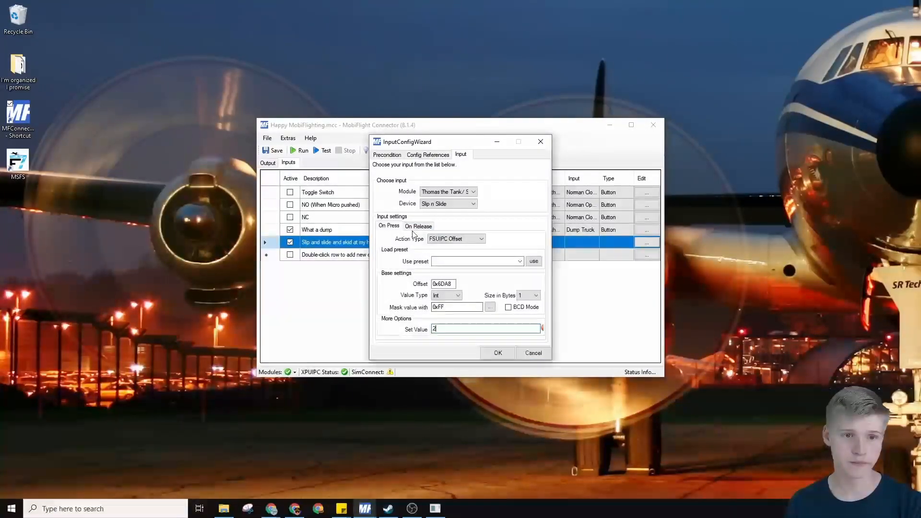
Step: Set the release action to FSUIPC Offset writing 0, and confirm the input
{"action": "left_click", "coordinate": [481, 238]}
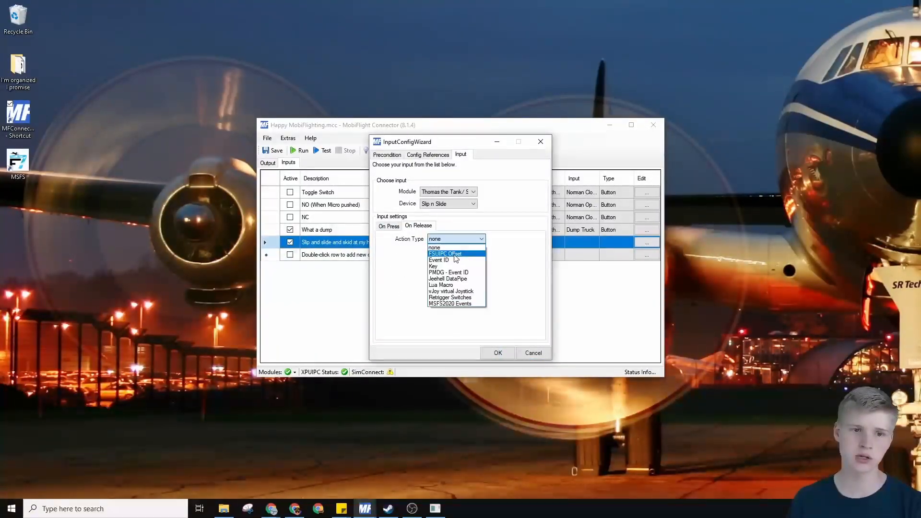
{"action": "left_click", "coordinate": [445, 253]}
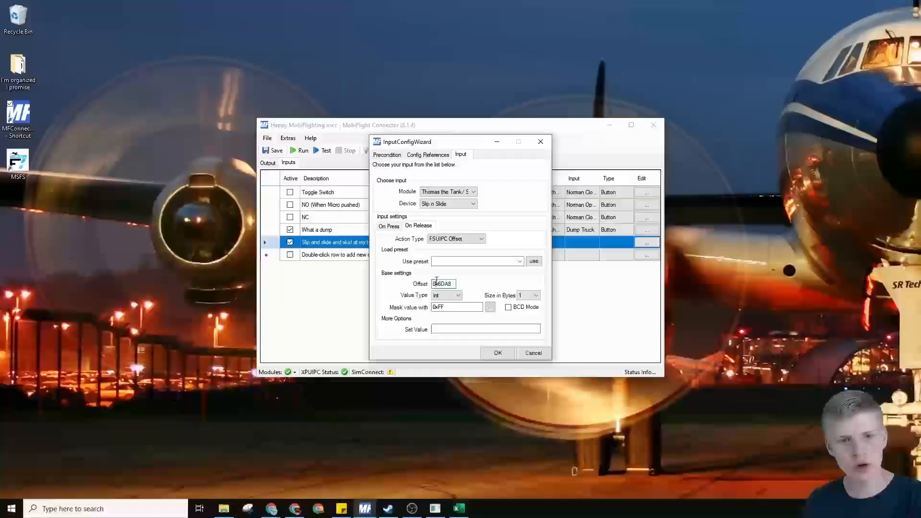
{"action": "type", "text": "2"}
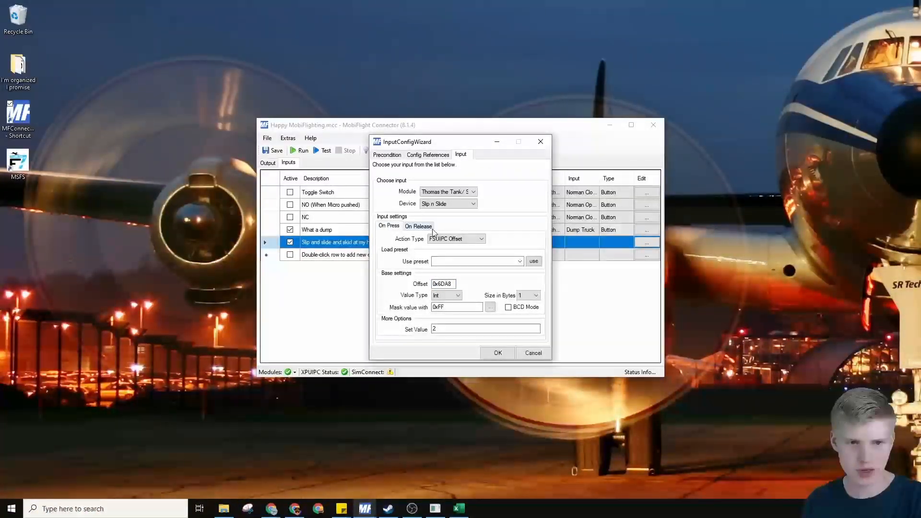
{"action": "triple_click", "coordinate": [485, 329]}
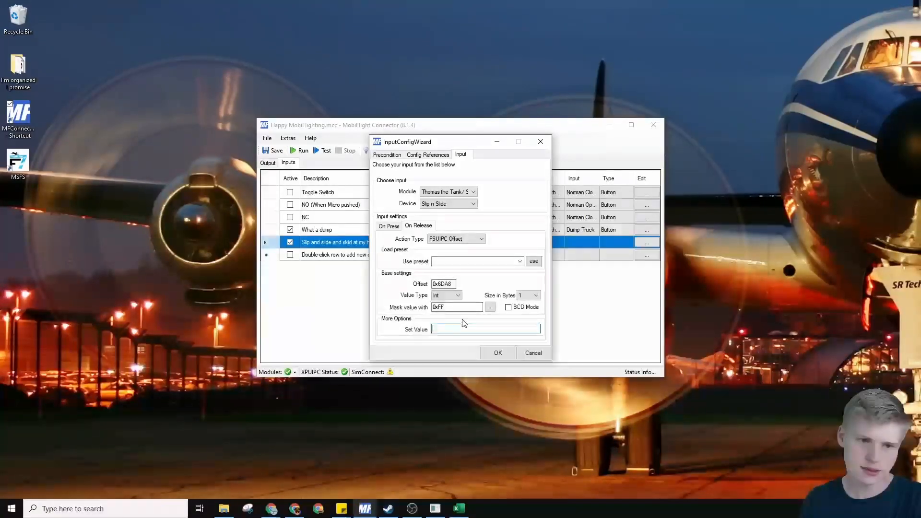
{"action": "type", "text": "0"}
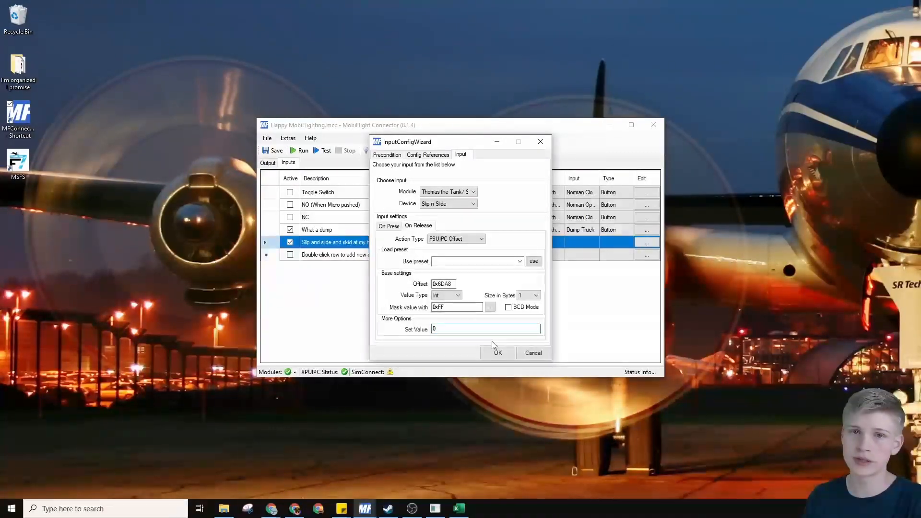
{"action": "left_click", "coordinate": [485, 329]}
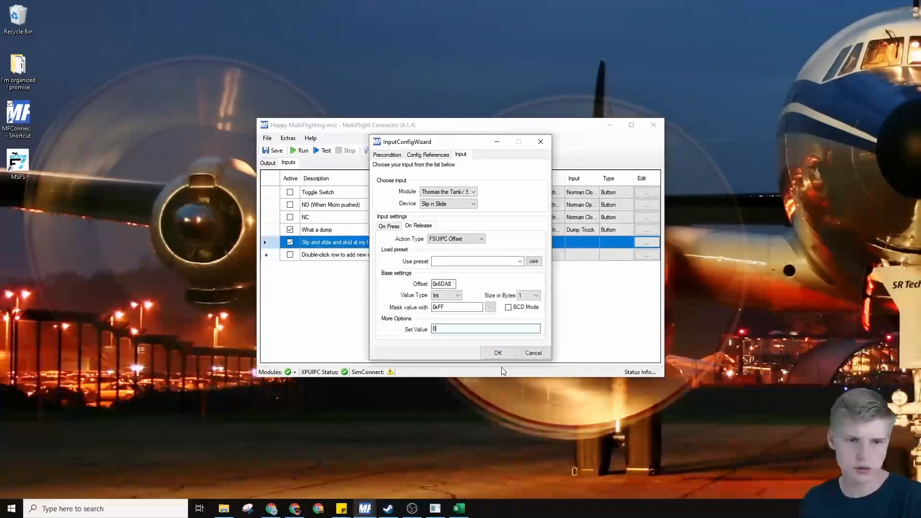
{"action": "left_click", "coordinate": [497, 353]}
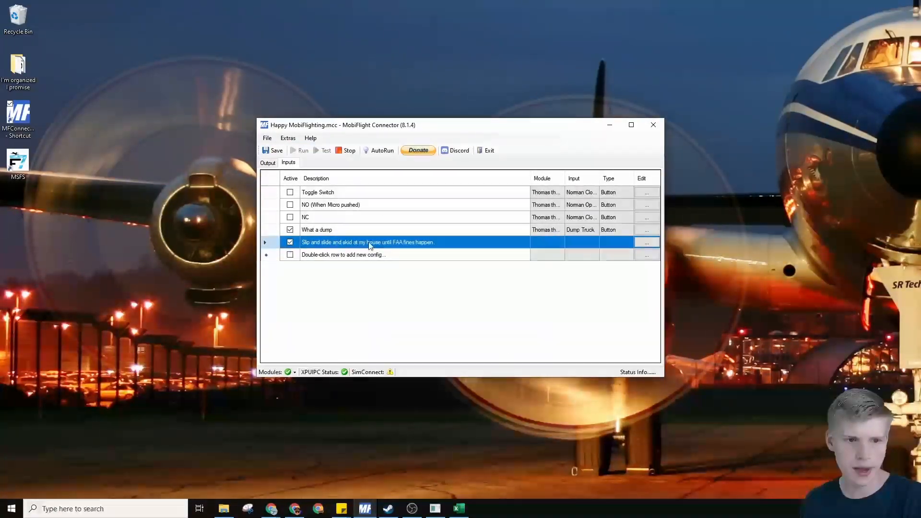
Step: Move the MobiFlight window aside and bring X-Plane to the front
{"action": "left_click", "coordinate": [303, 151]}
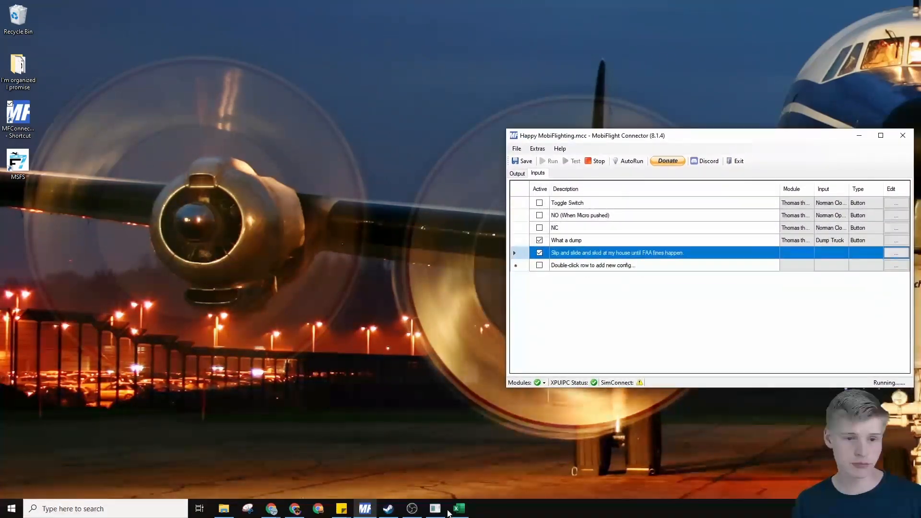
{"action": "left_click", "coordinate": [435, 508]}
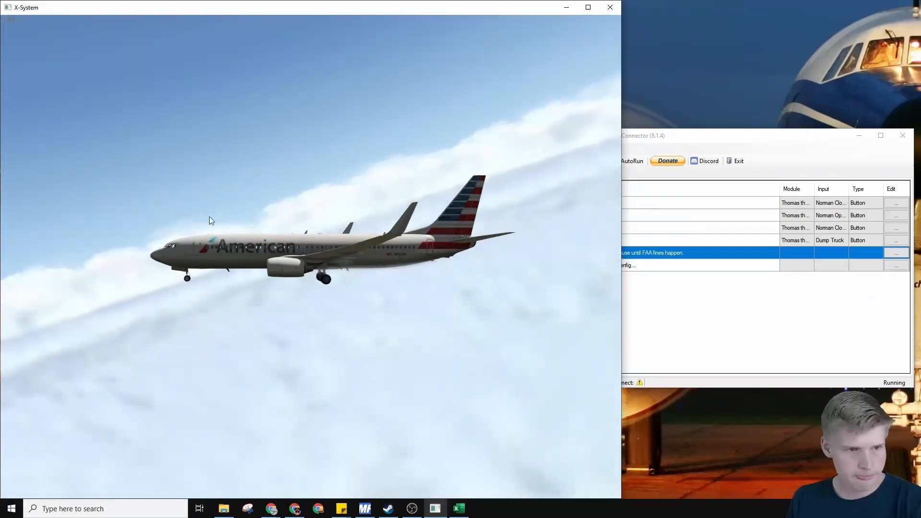
Step: Start the 737-800 flight on the runway from Flight Configuration
{"action": "left_click", "coordinate": [97, 21]}
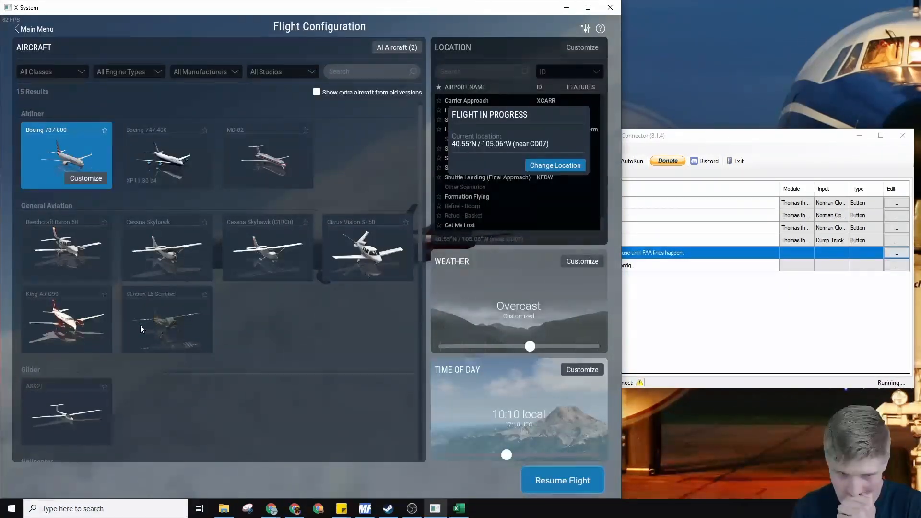
{"action": "mouse_move", "coordinate": [528, 211]}
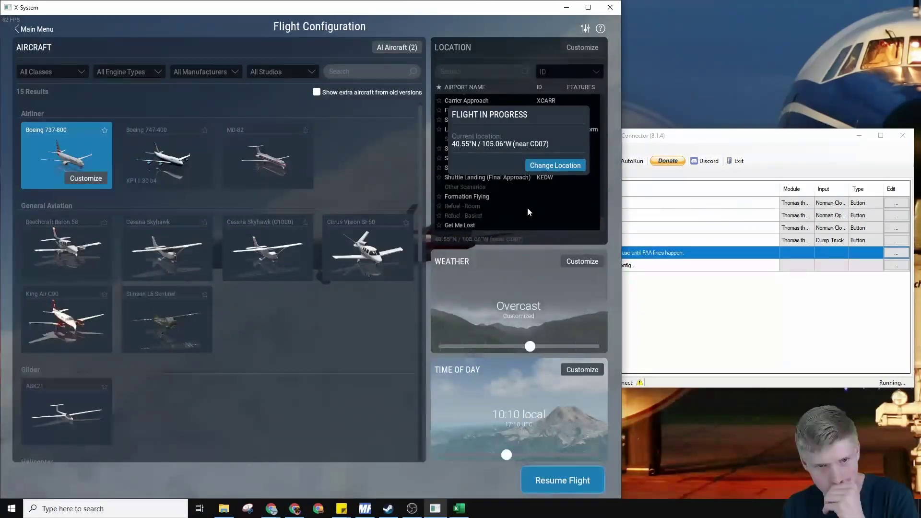
{"action": "left_click", "coordinate": [561, 479]}
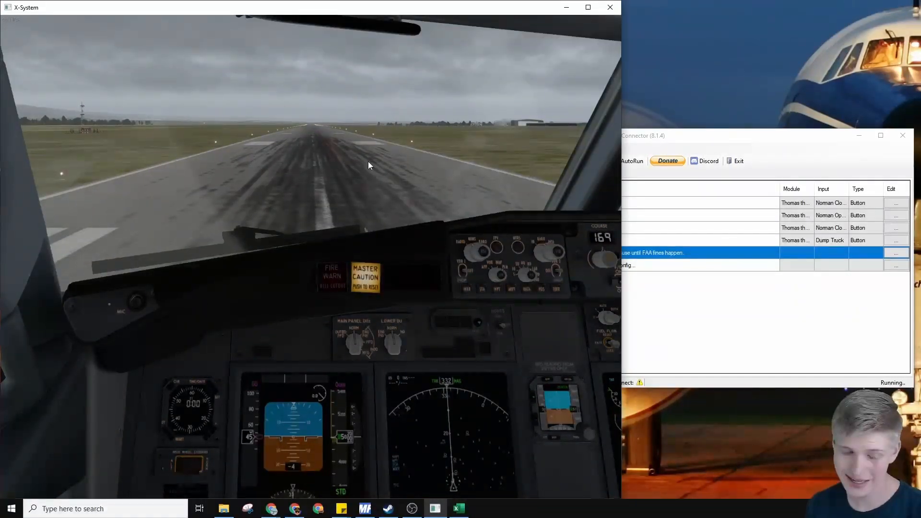
{"action": "mouse_move", "coordinate": [420, 215]}
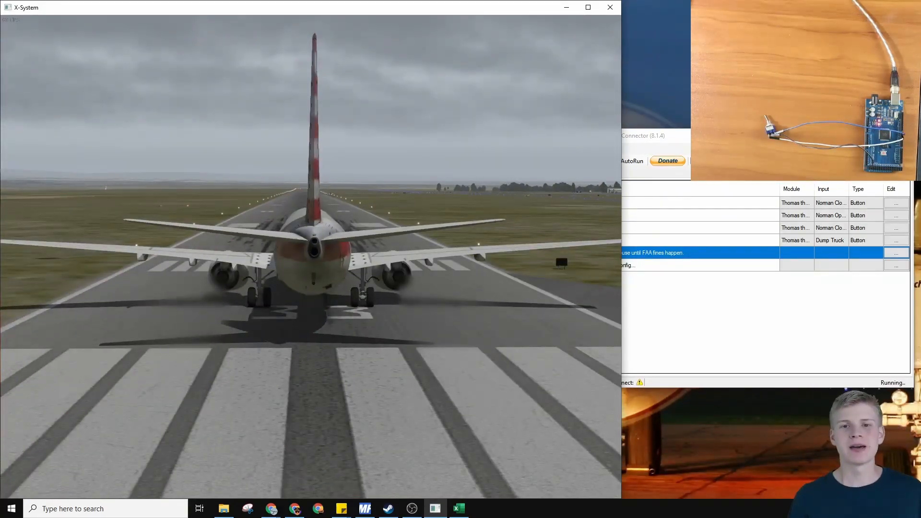
Step: Check the inputs list, then open the Slip and Slide Position output's settings
{"action": "left_click", "coordinate": [517, 173]}
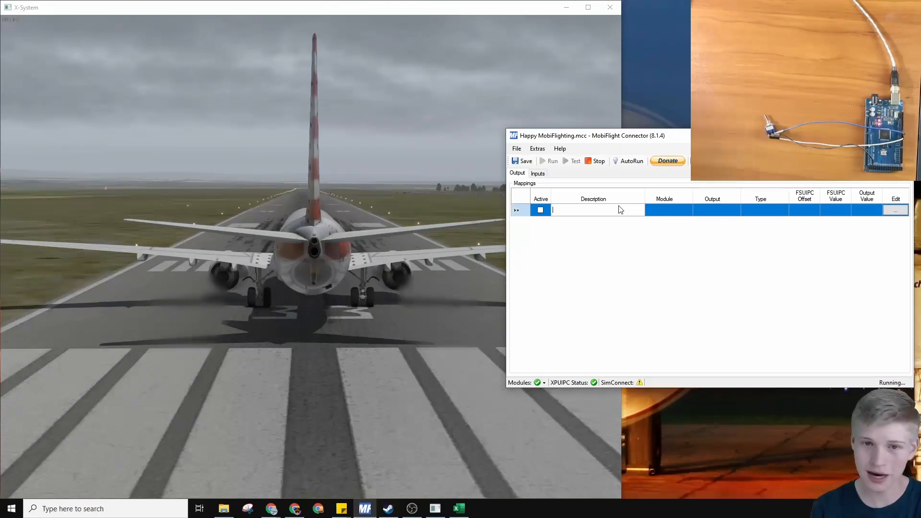
{"action": "mouse_move", "coordinate": [625, 241]}
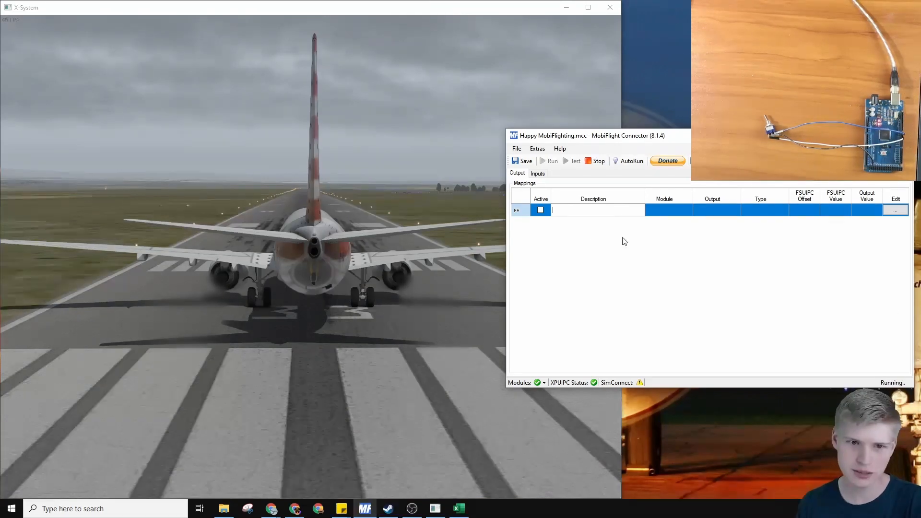
{"action": "left_click", "coordinate": [537, 173]}
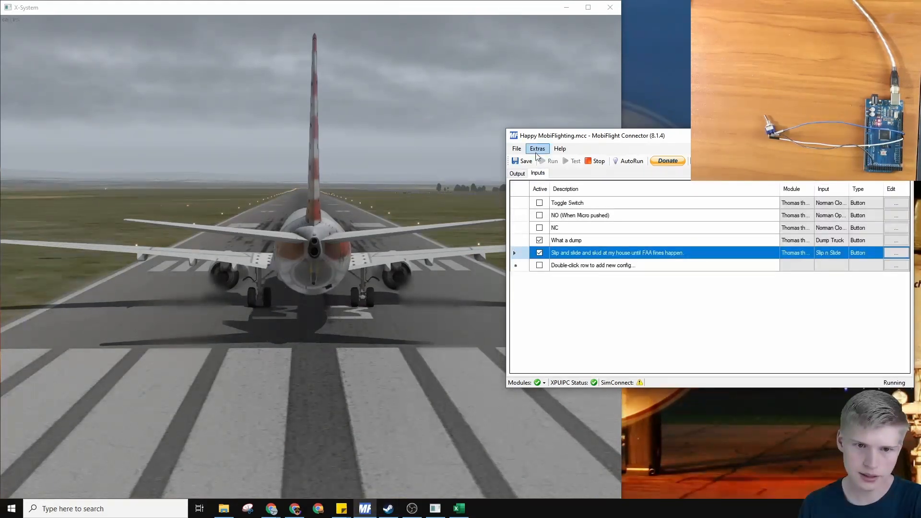
{"action": "left_click", "coordinate": [517, 173]}
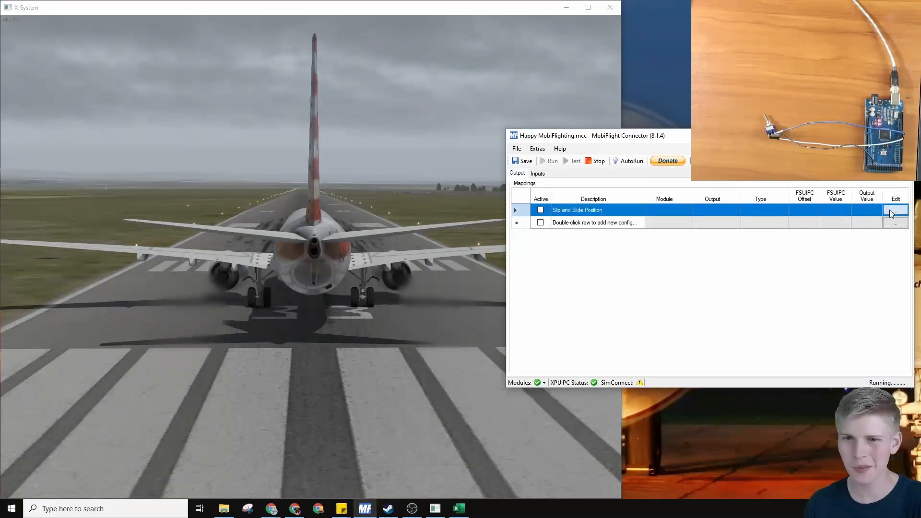
{"action": "left_click", "coordinate": [896, 209]}
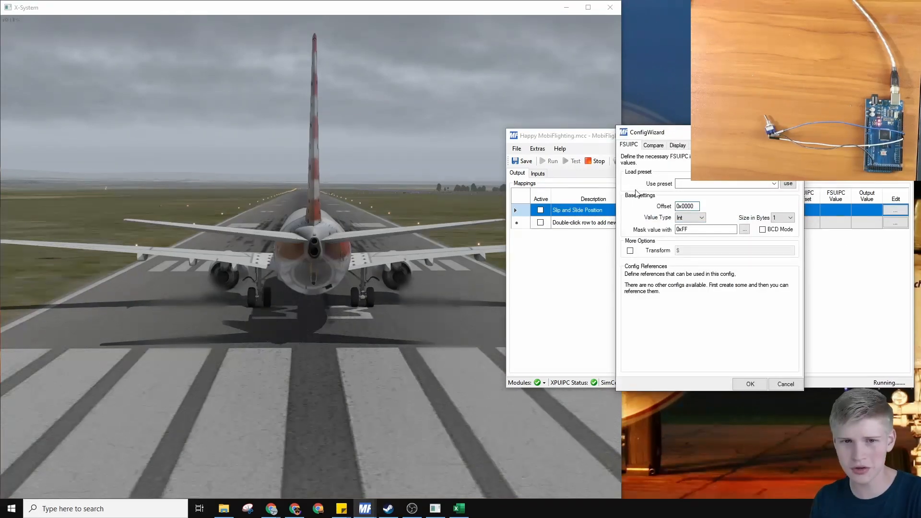
Step: Enter offset 0x6DA8 for the output and review its display settings
{"action": "left_click", "coordinate": [688, 206]}
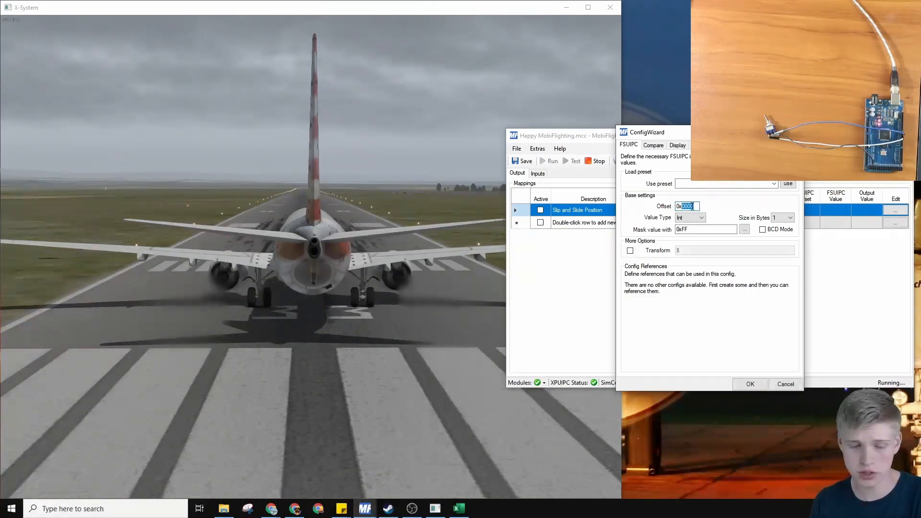
{"action": "type", "text": "0x6DA8"}
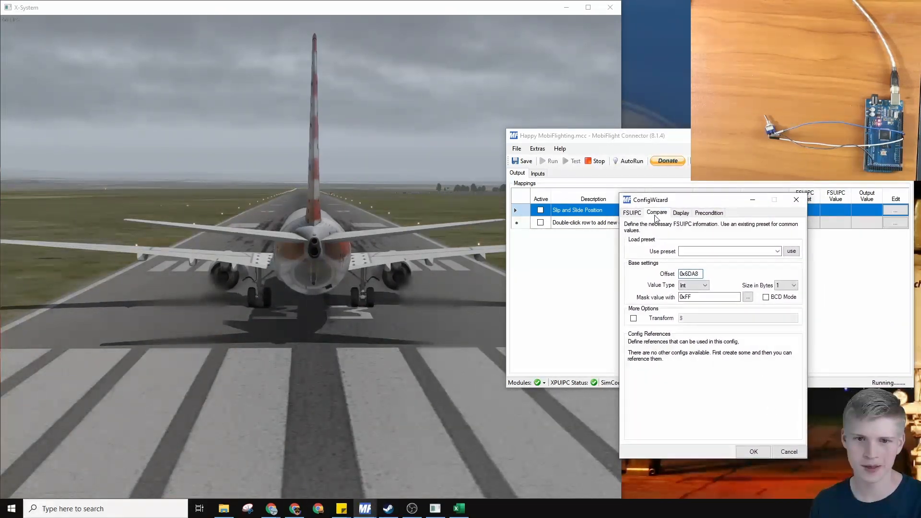
{"action": "left_click", "coordinate": [680, 213]}
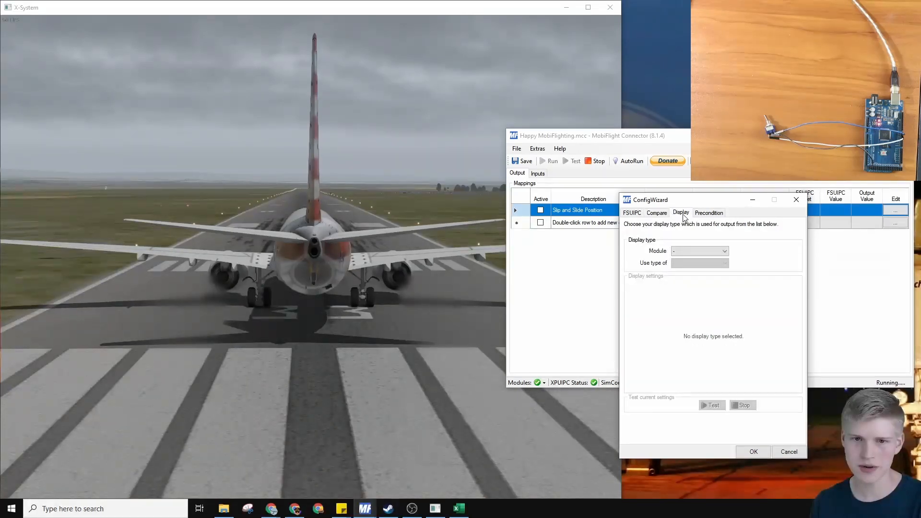
{"action": "left_click", "coordinate": [633, 213]}
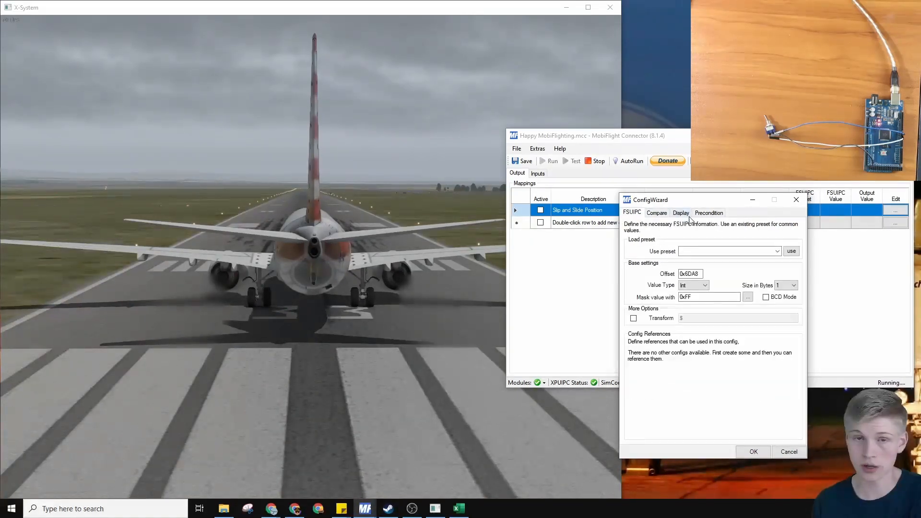
{"action": "mouse_move", "coordinate": [754, 414]}
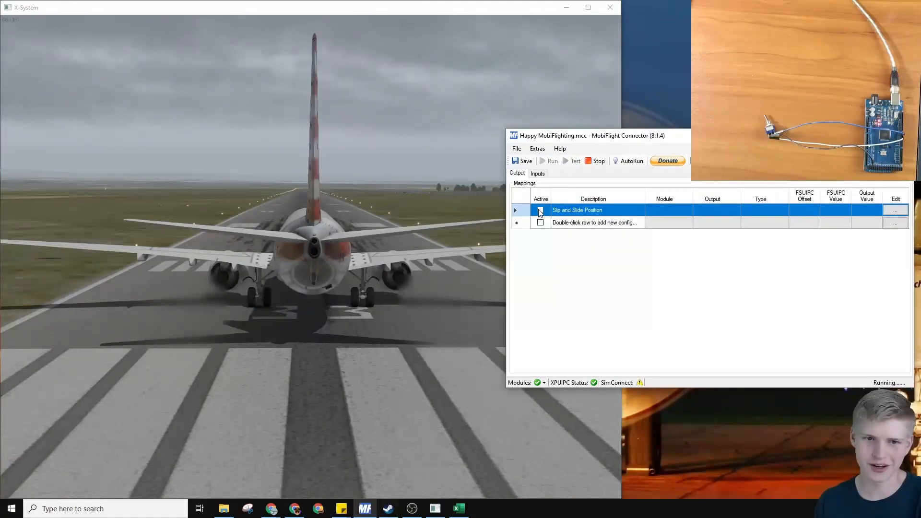
Step: Tick Active on the Slip and Slide Position output row
{"action": "left_click", "coordinate": [540, 210]}
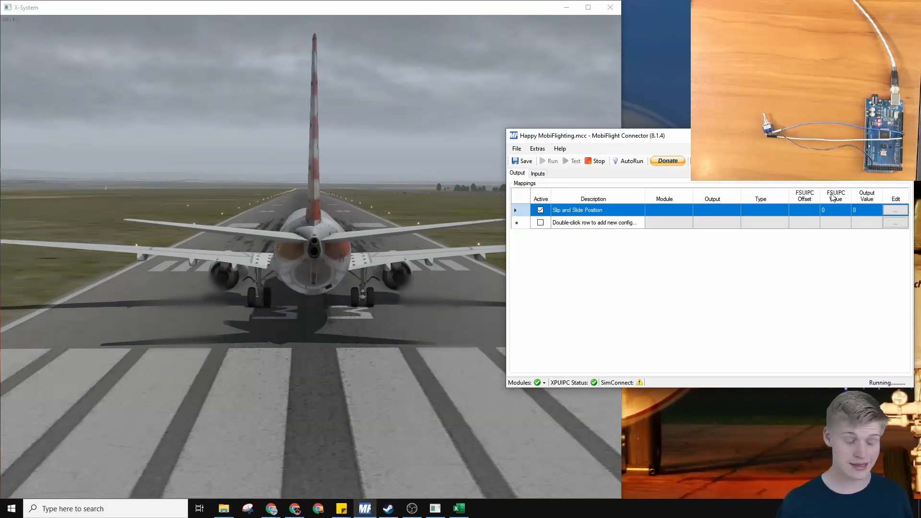
{"action": "mouse_move", "coordinate": [805, 216]}
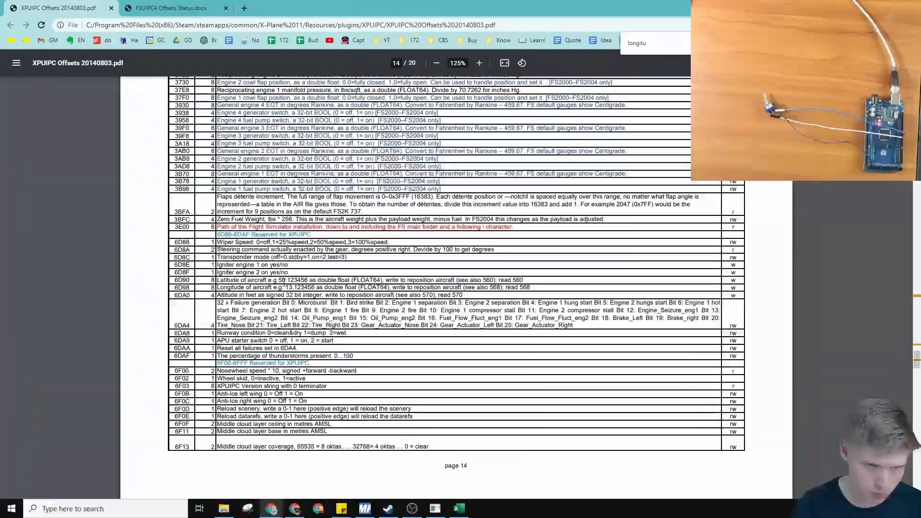
Step: Bring up the 6DA8 runway condition entry on page 14 of the XPUIPC Offsets PDF
{"action": "double_click", "coordinate": [288, 280]}
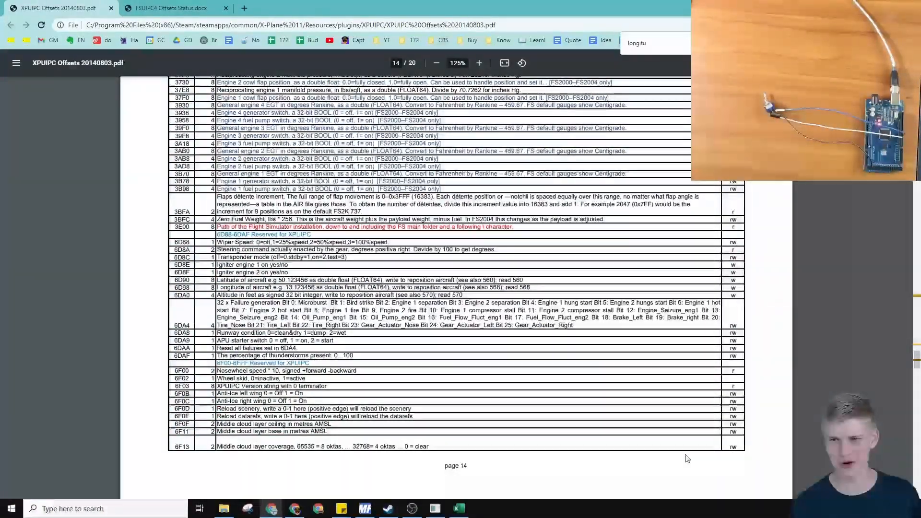
{"action": "mouse_move", "coordinate": [531, 432]}
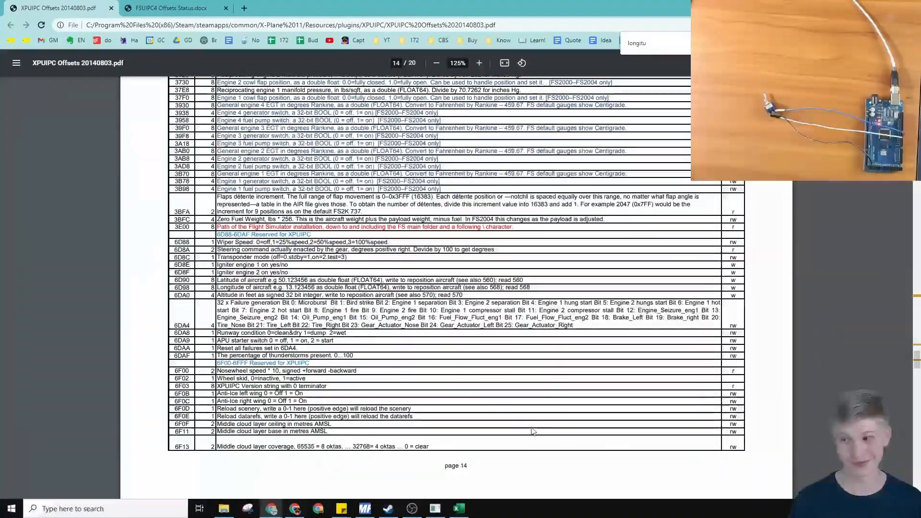